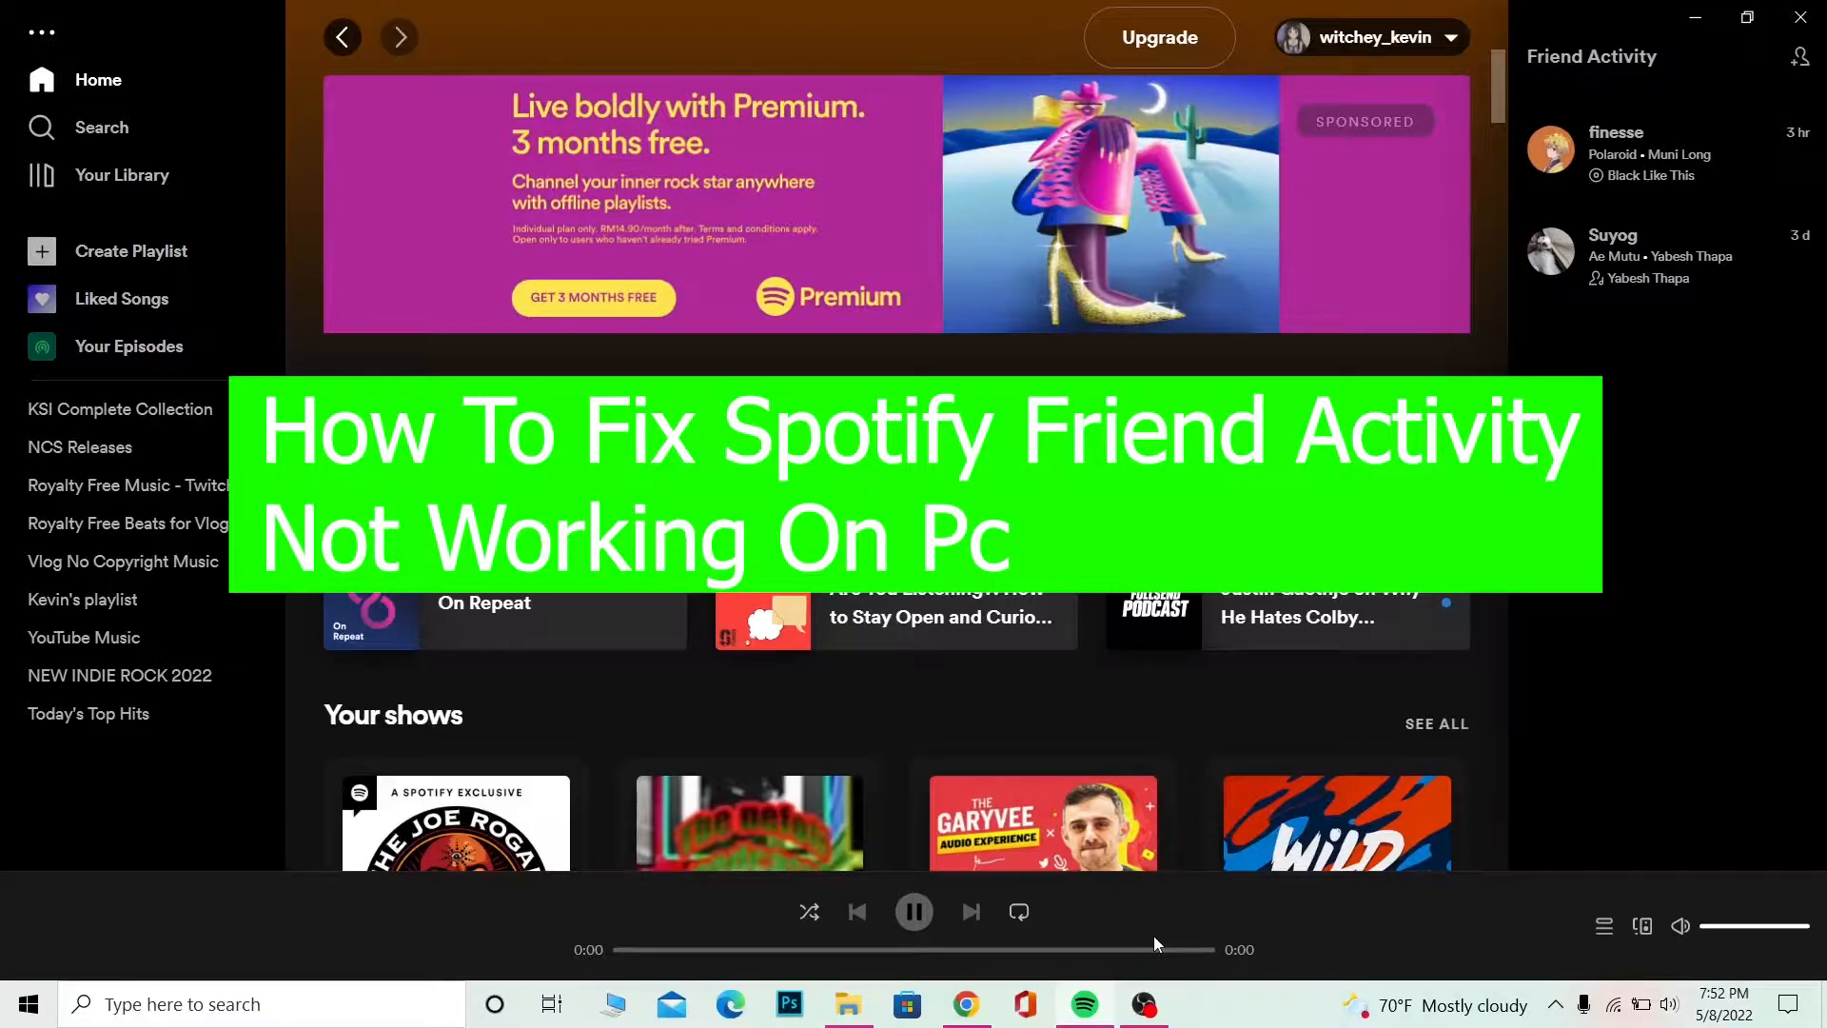
pyautogui.moveTo(1162, 955)
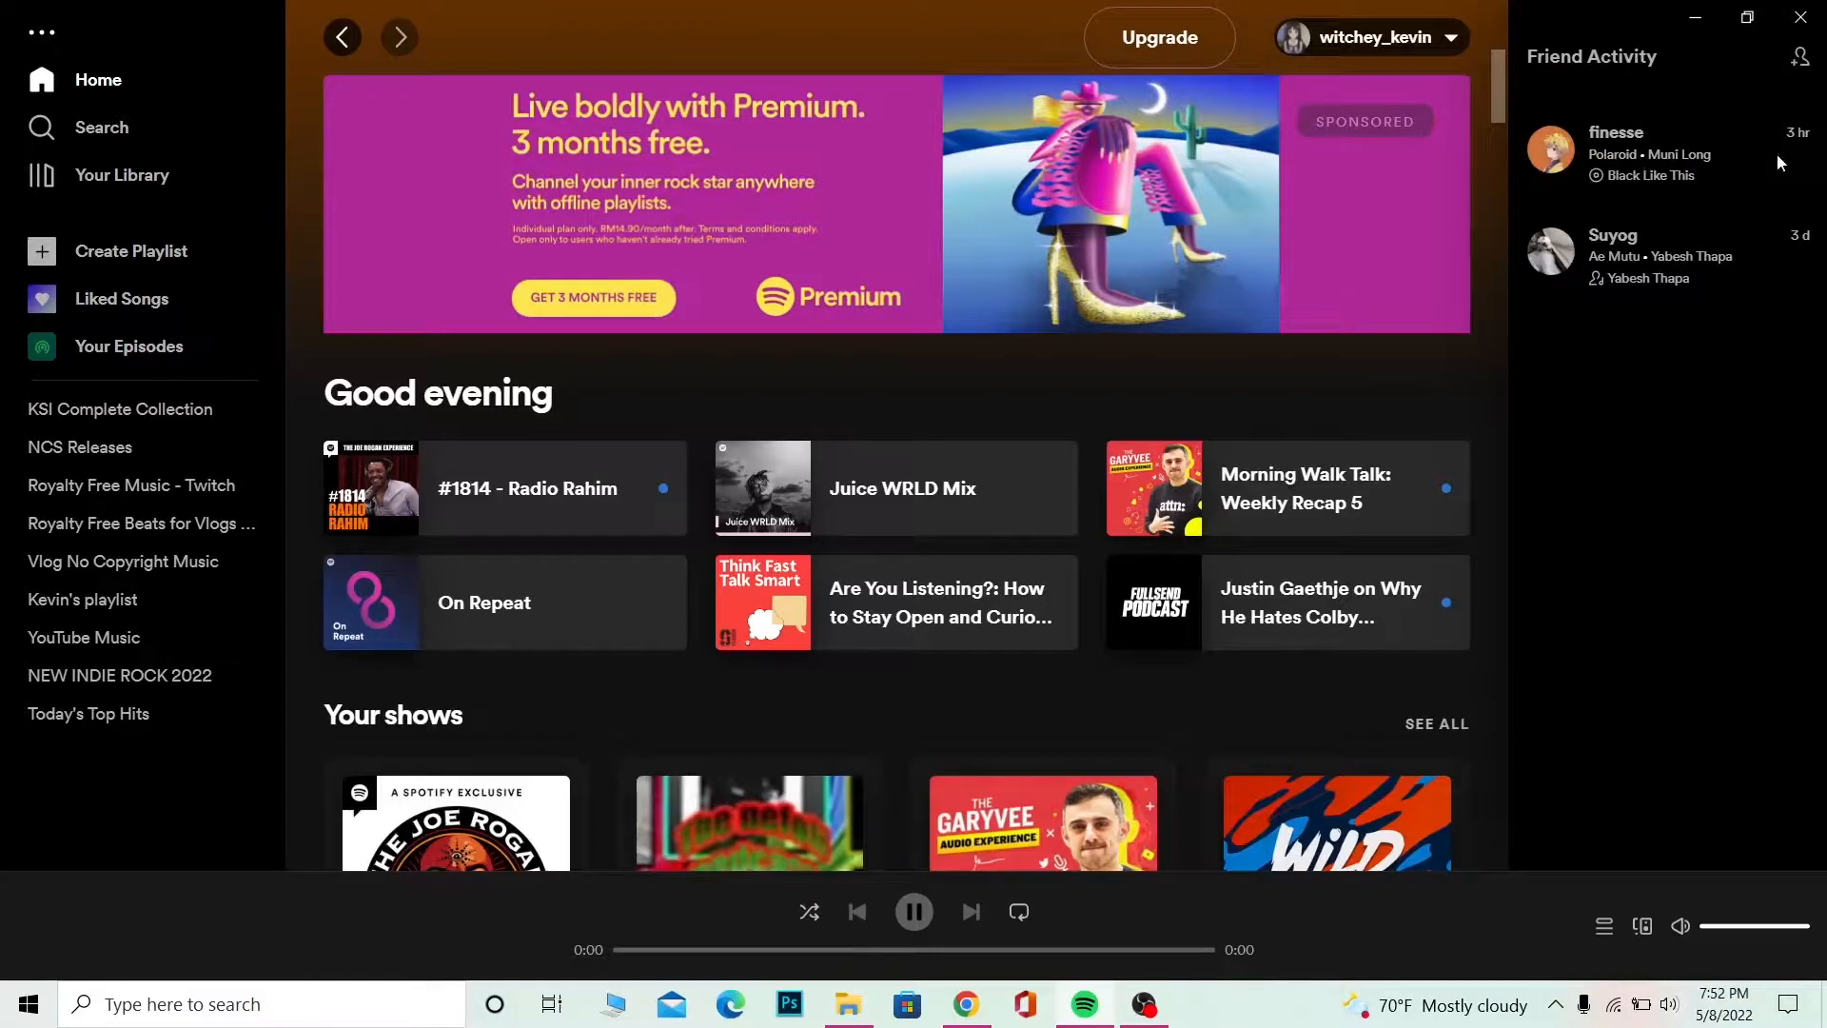
pyautogui.moveTo(1688, 208)
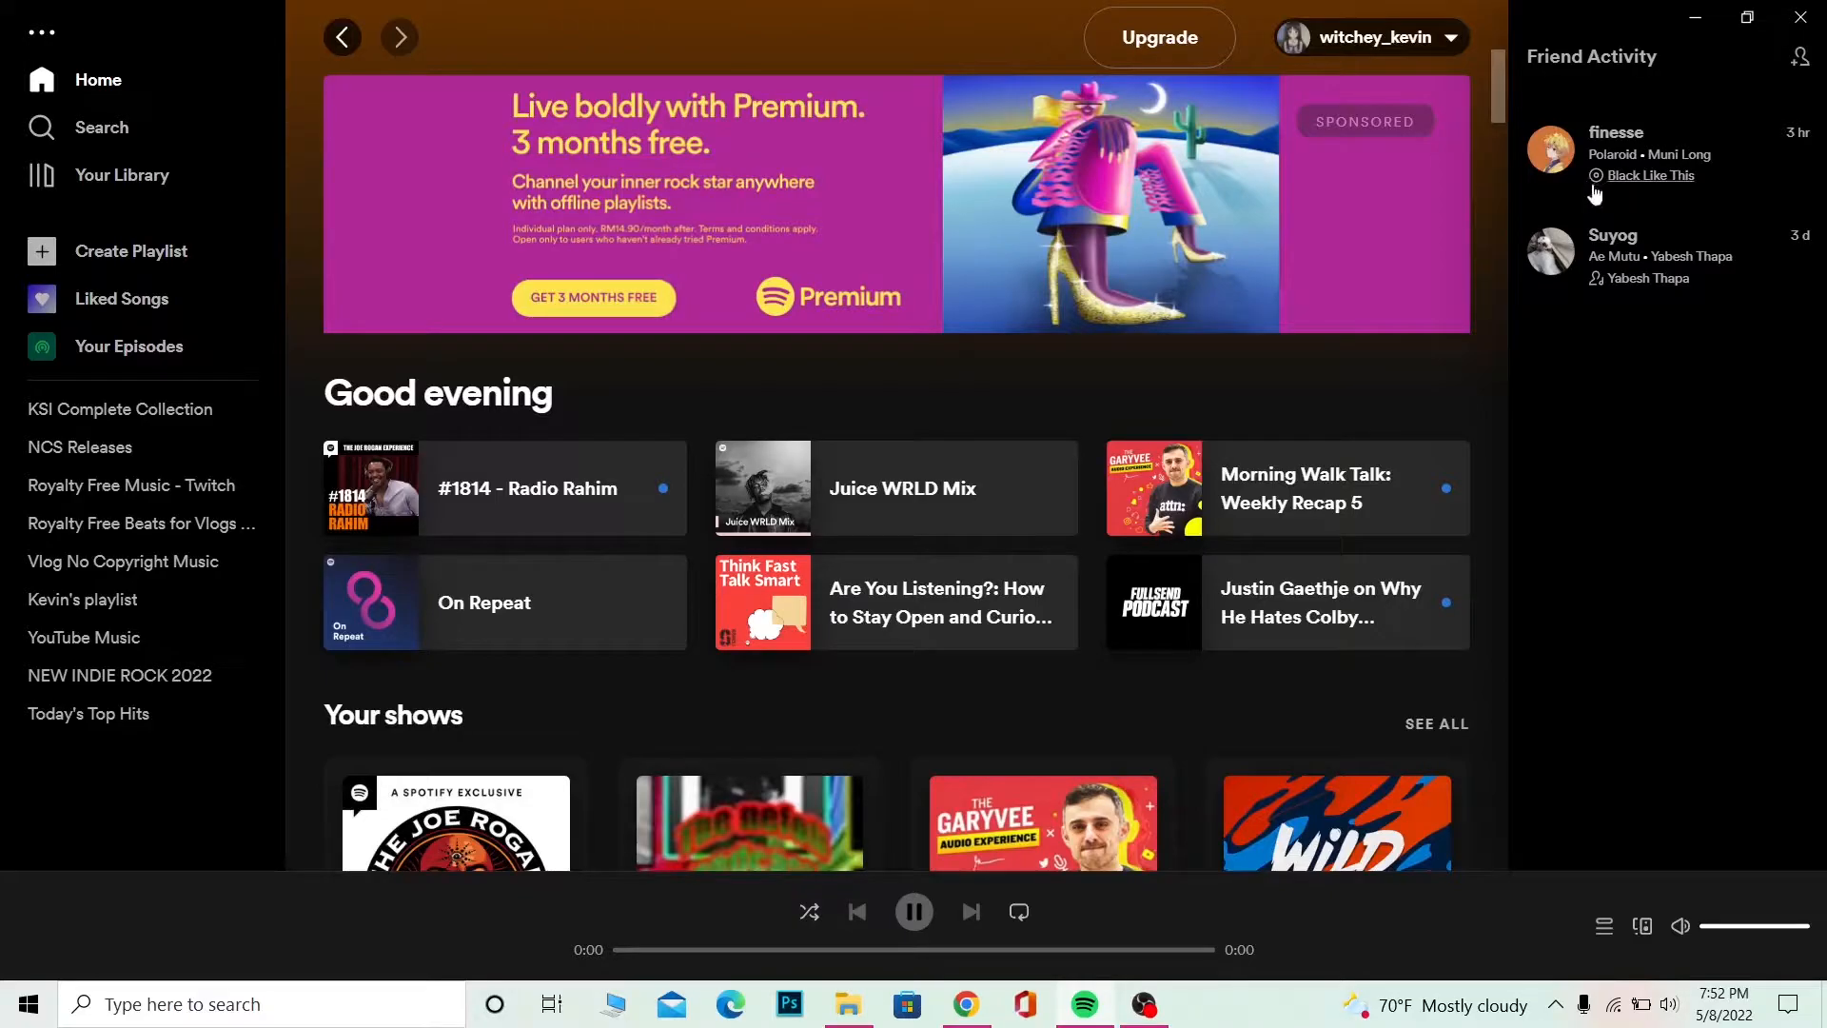
pyautogui.moveTo(1681, 203)
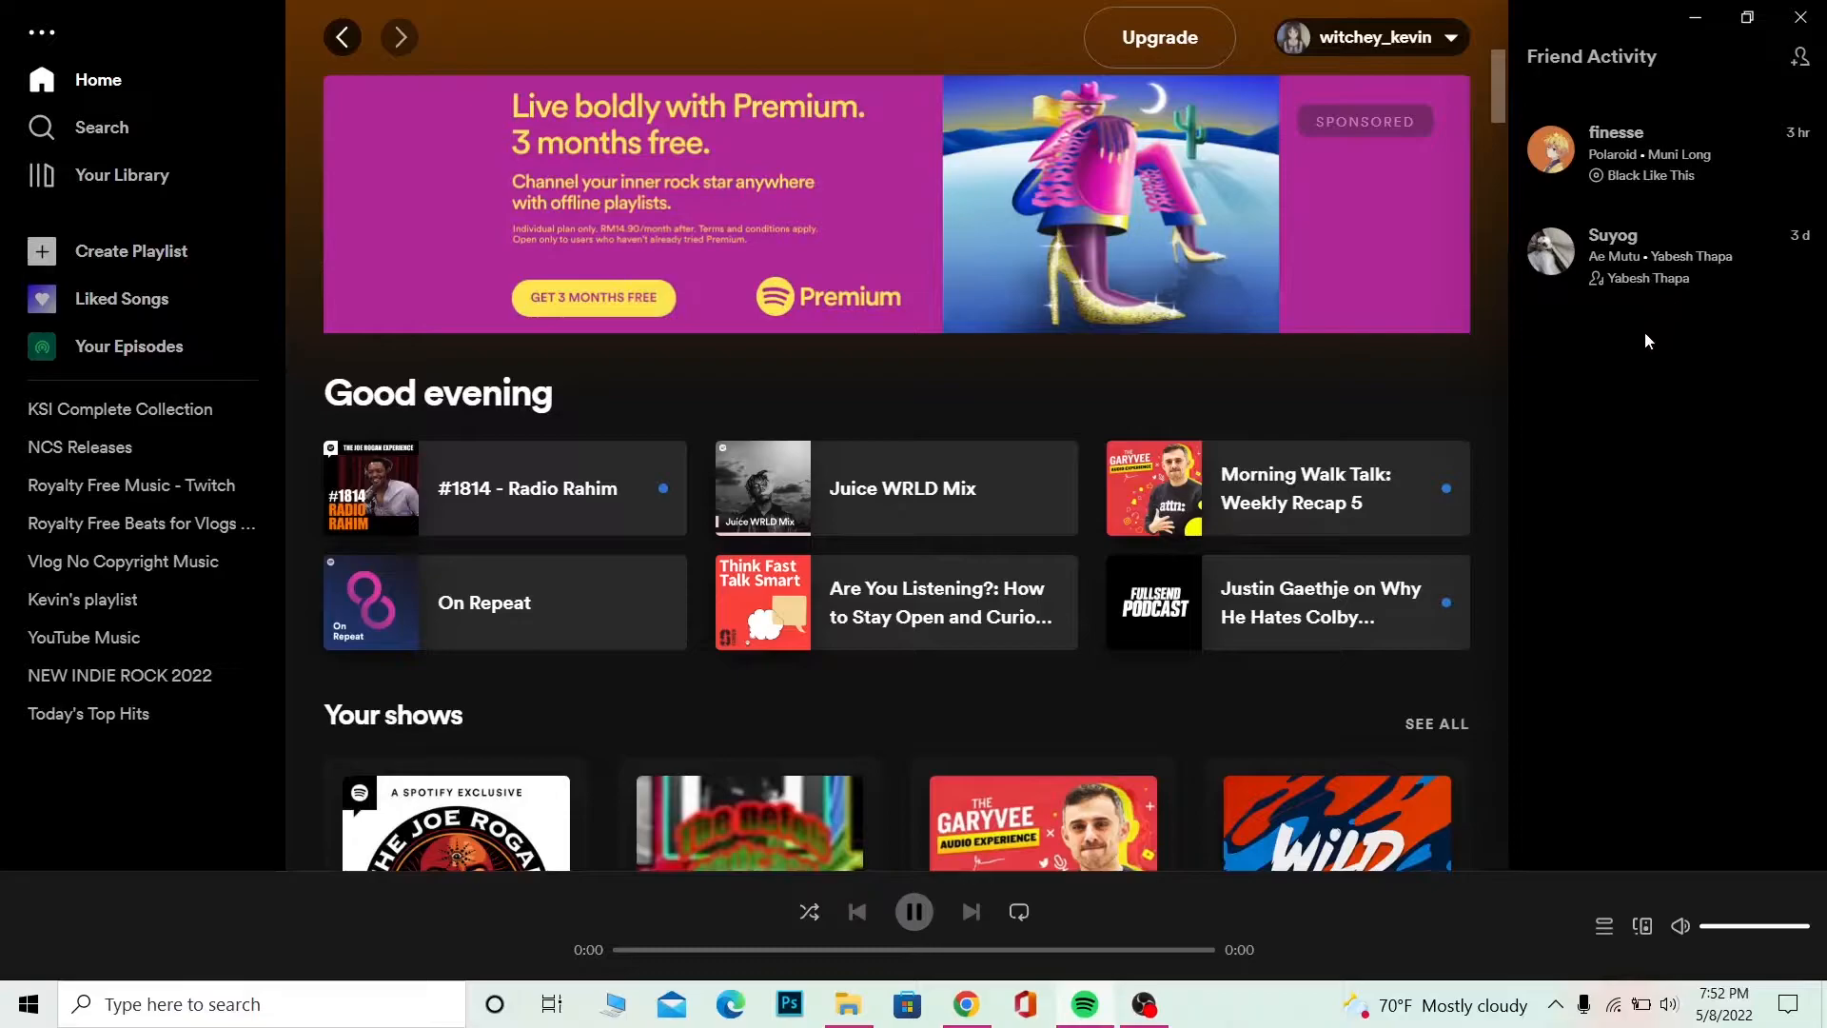
pyautogui.moveTo(1686, 456)
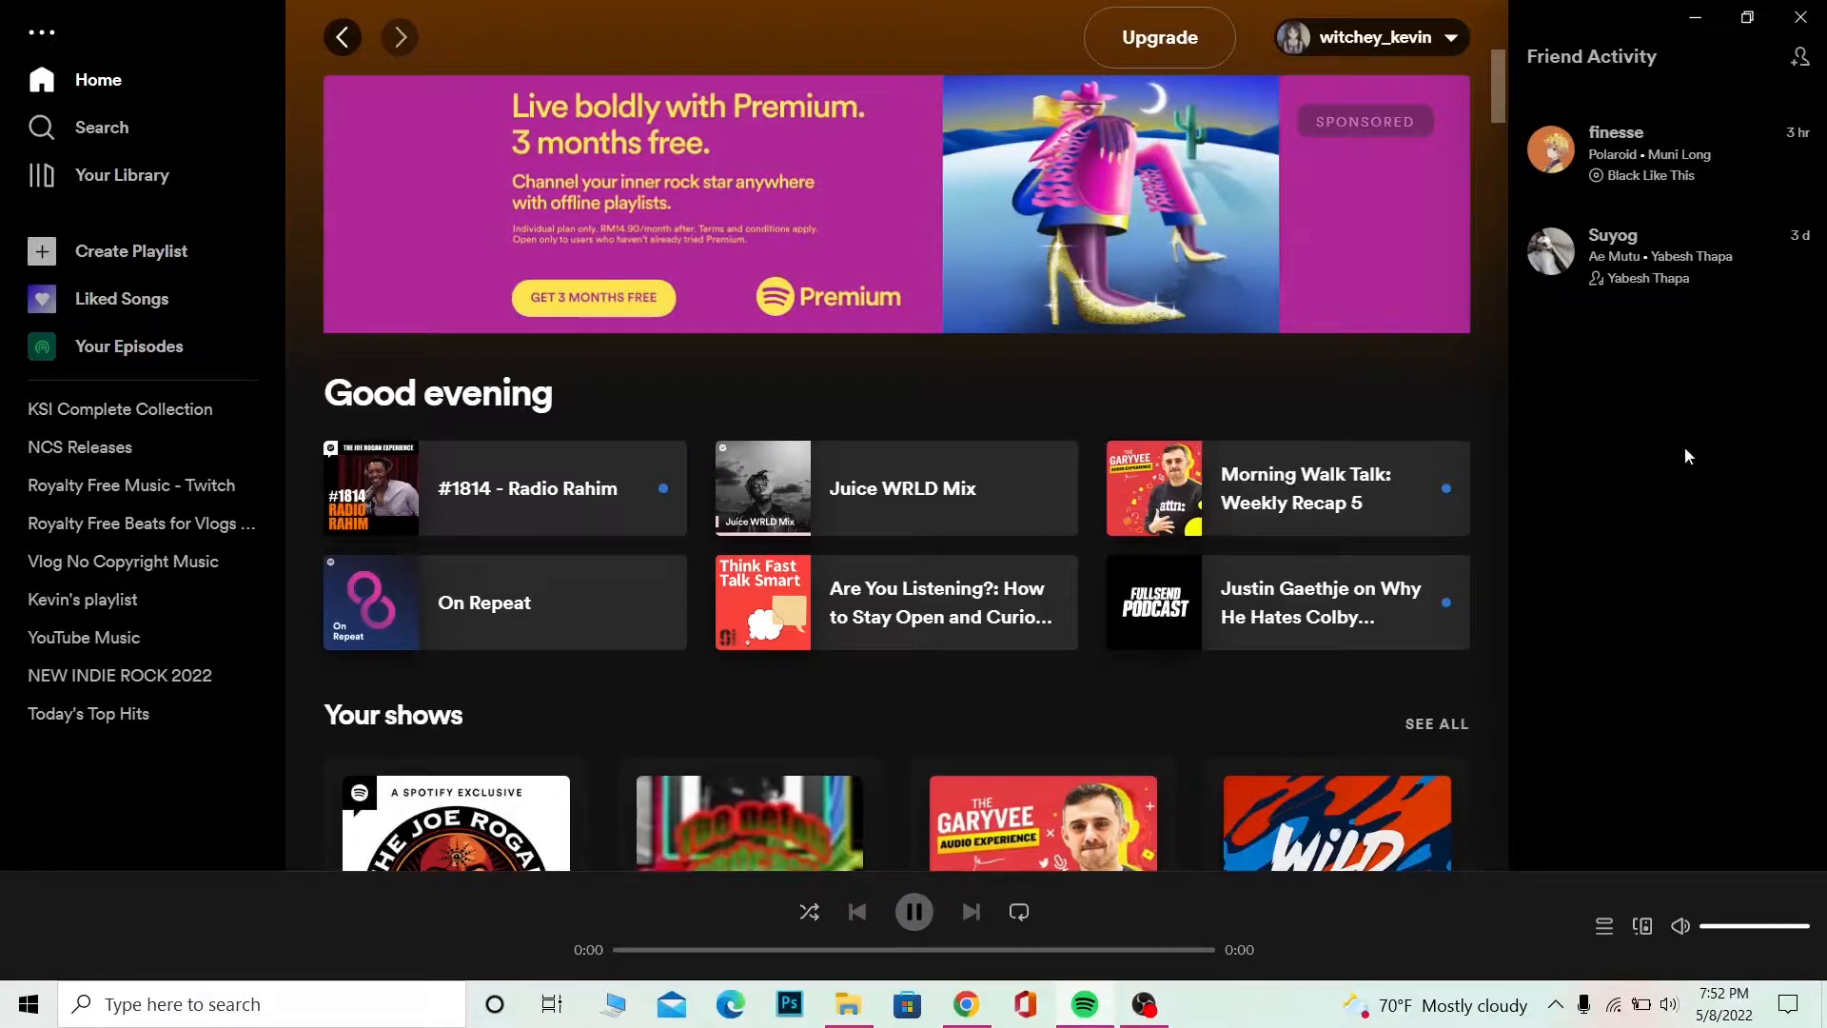
pyautogui.moveTo(1559, 524)
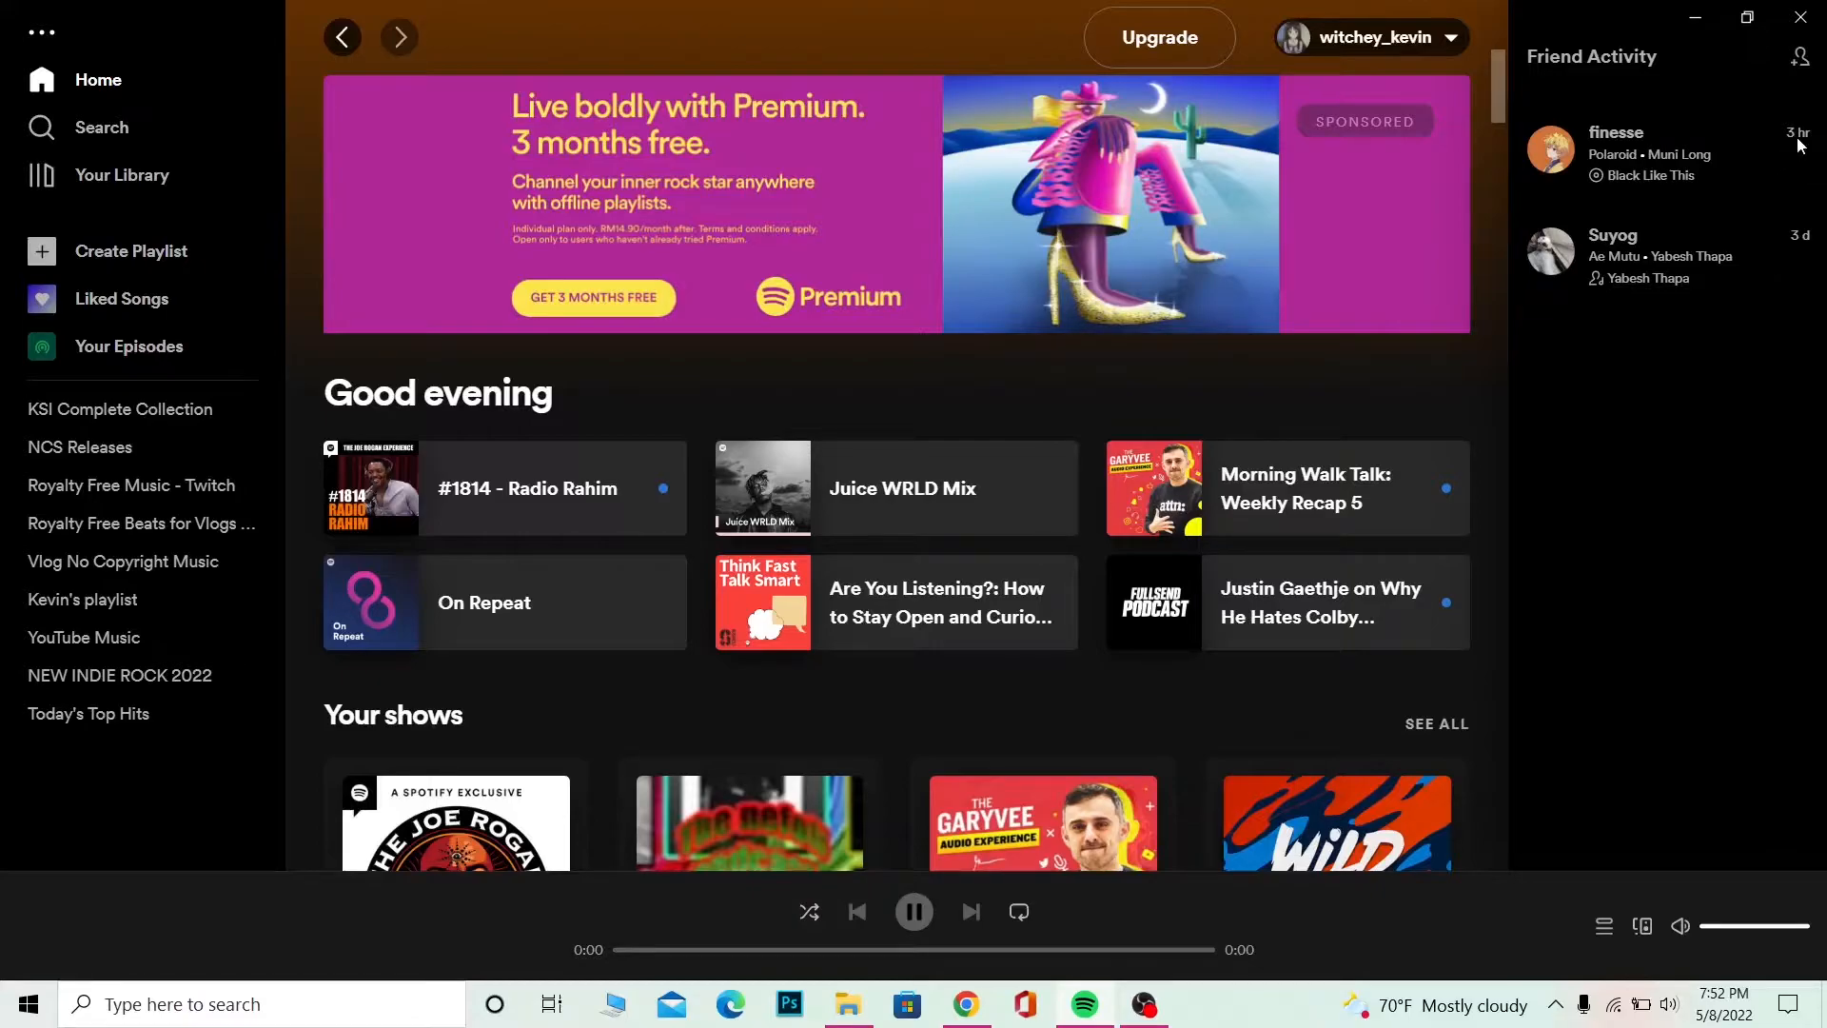
pyautogui.moveTo(1611, 235)
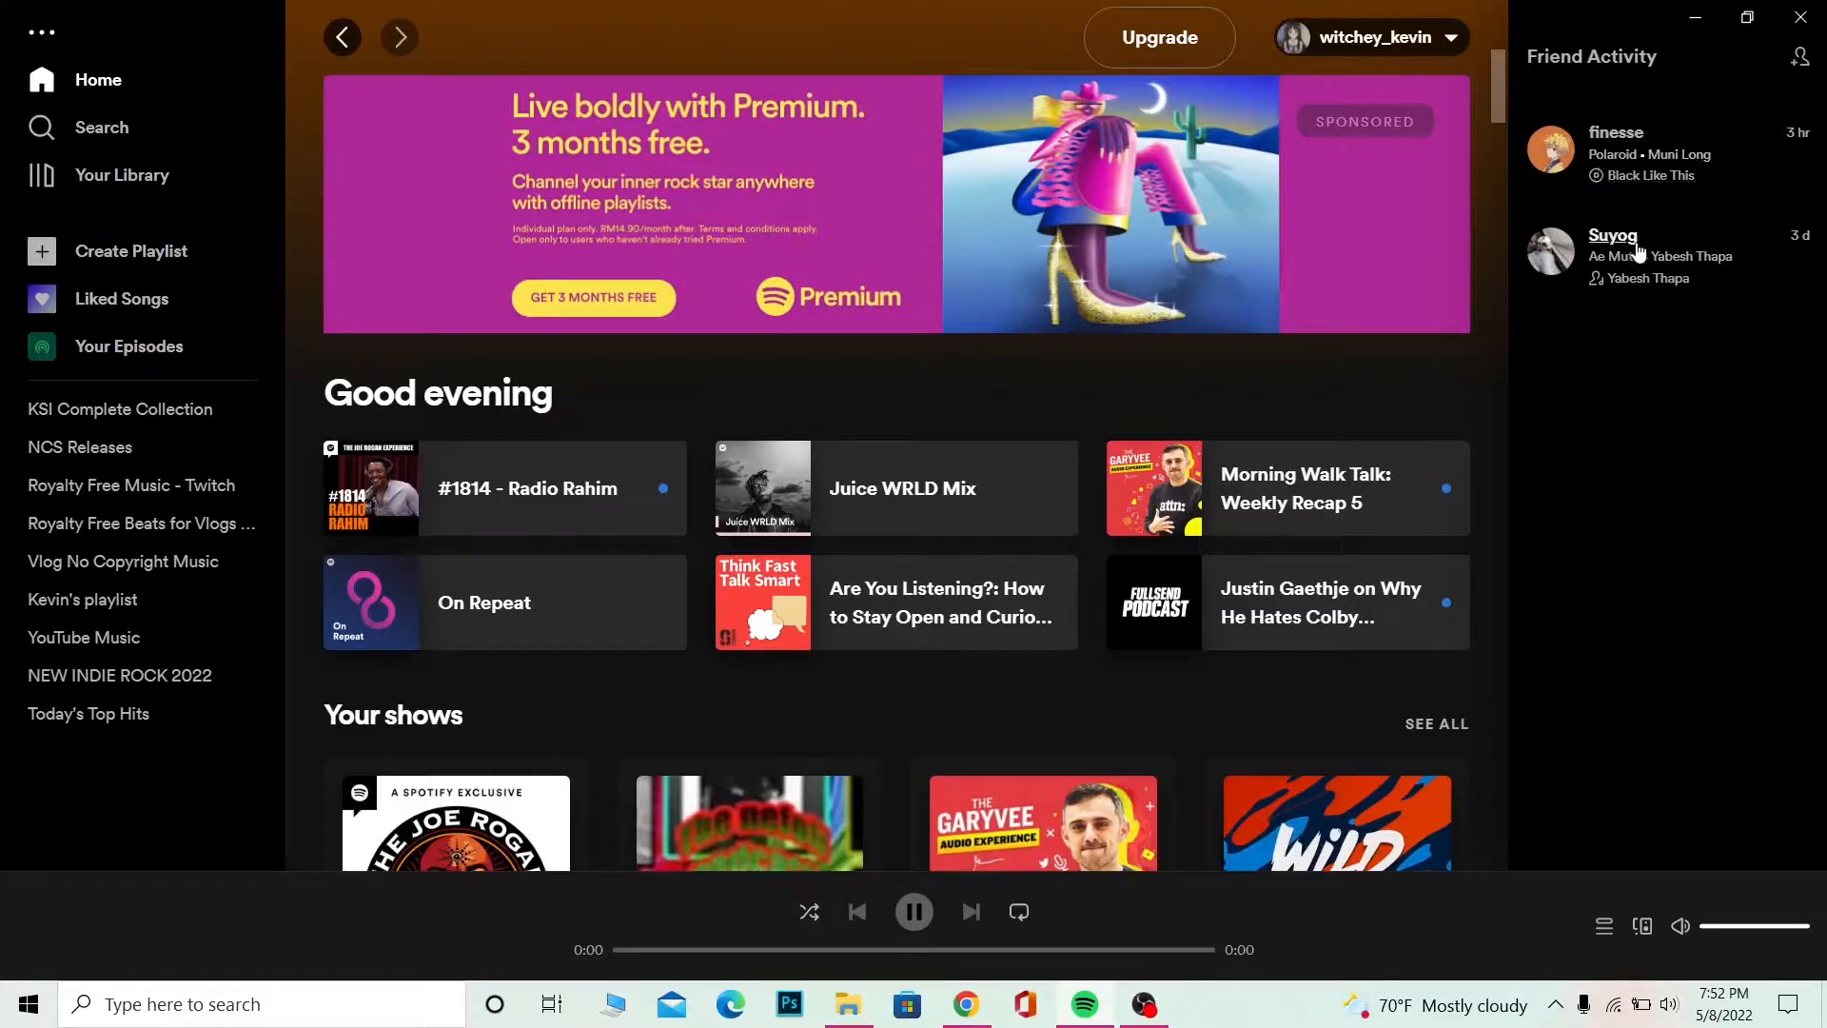
pyautogui.moveTo(1647, 284)
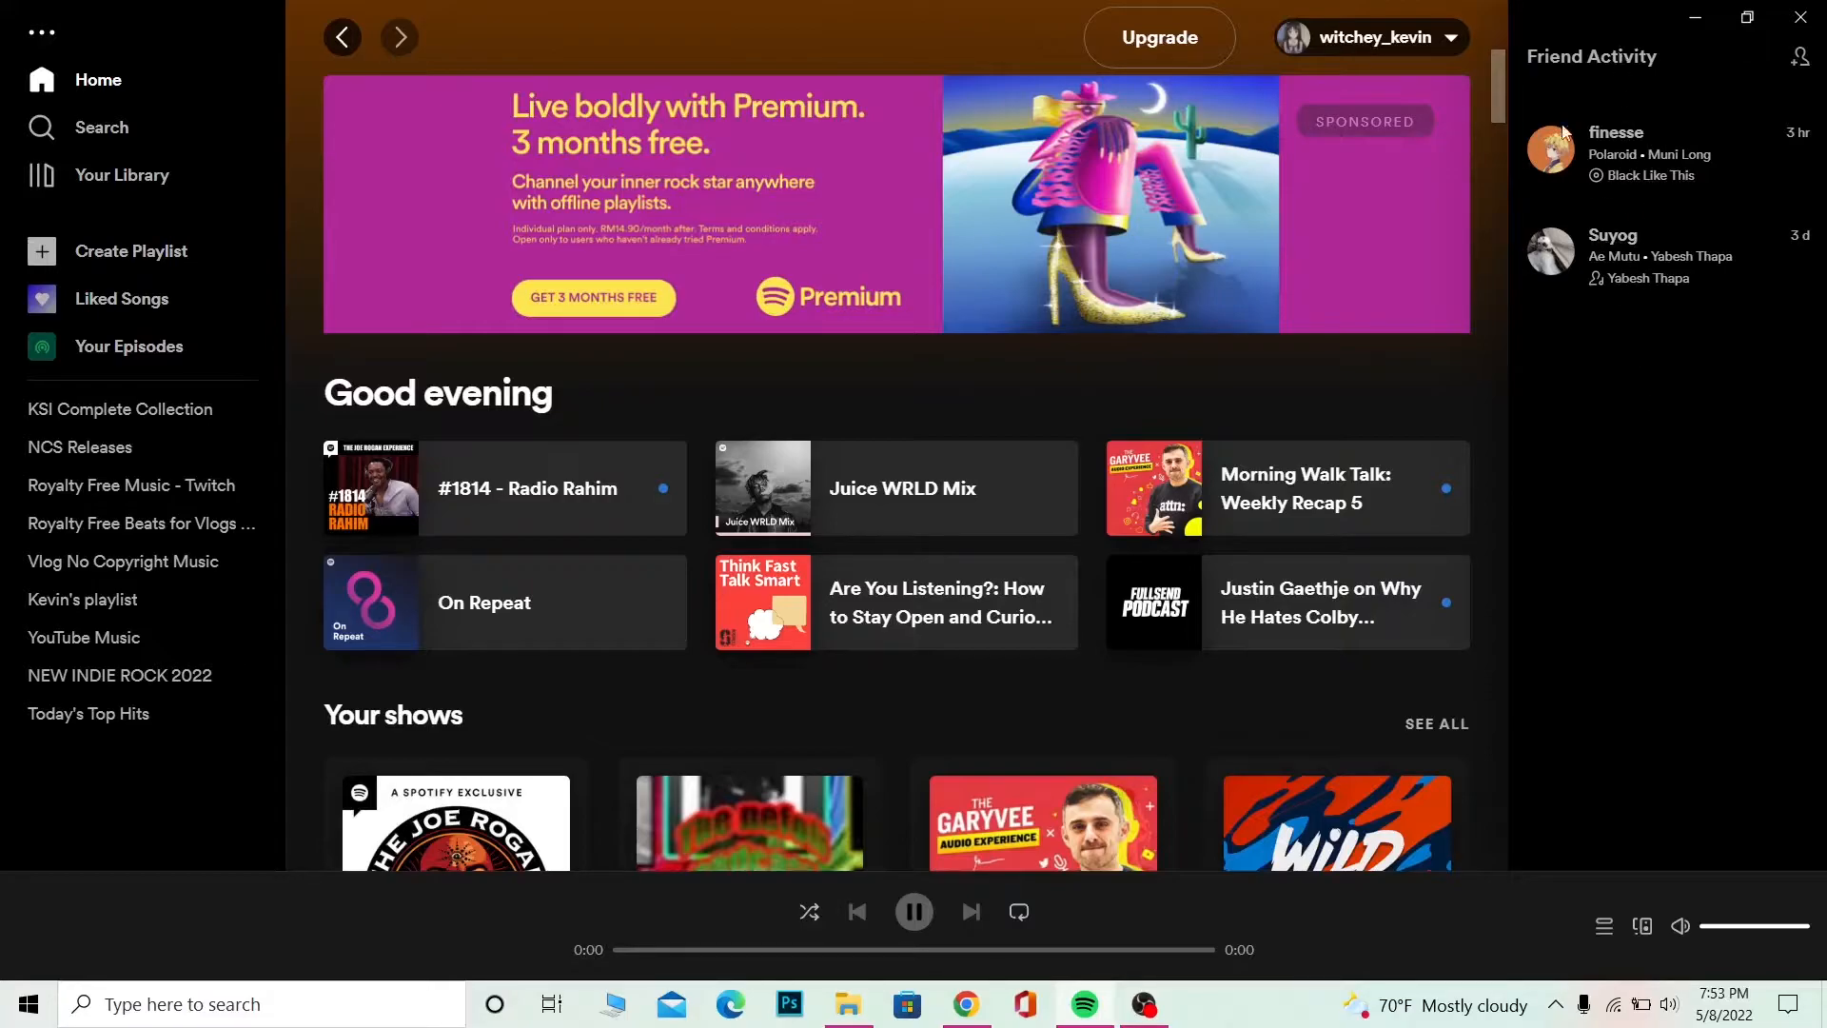
pyautogui.moveTo(1591, 92)
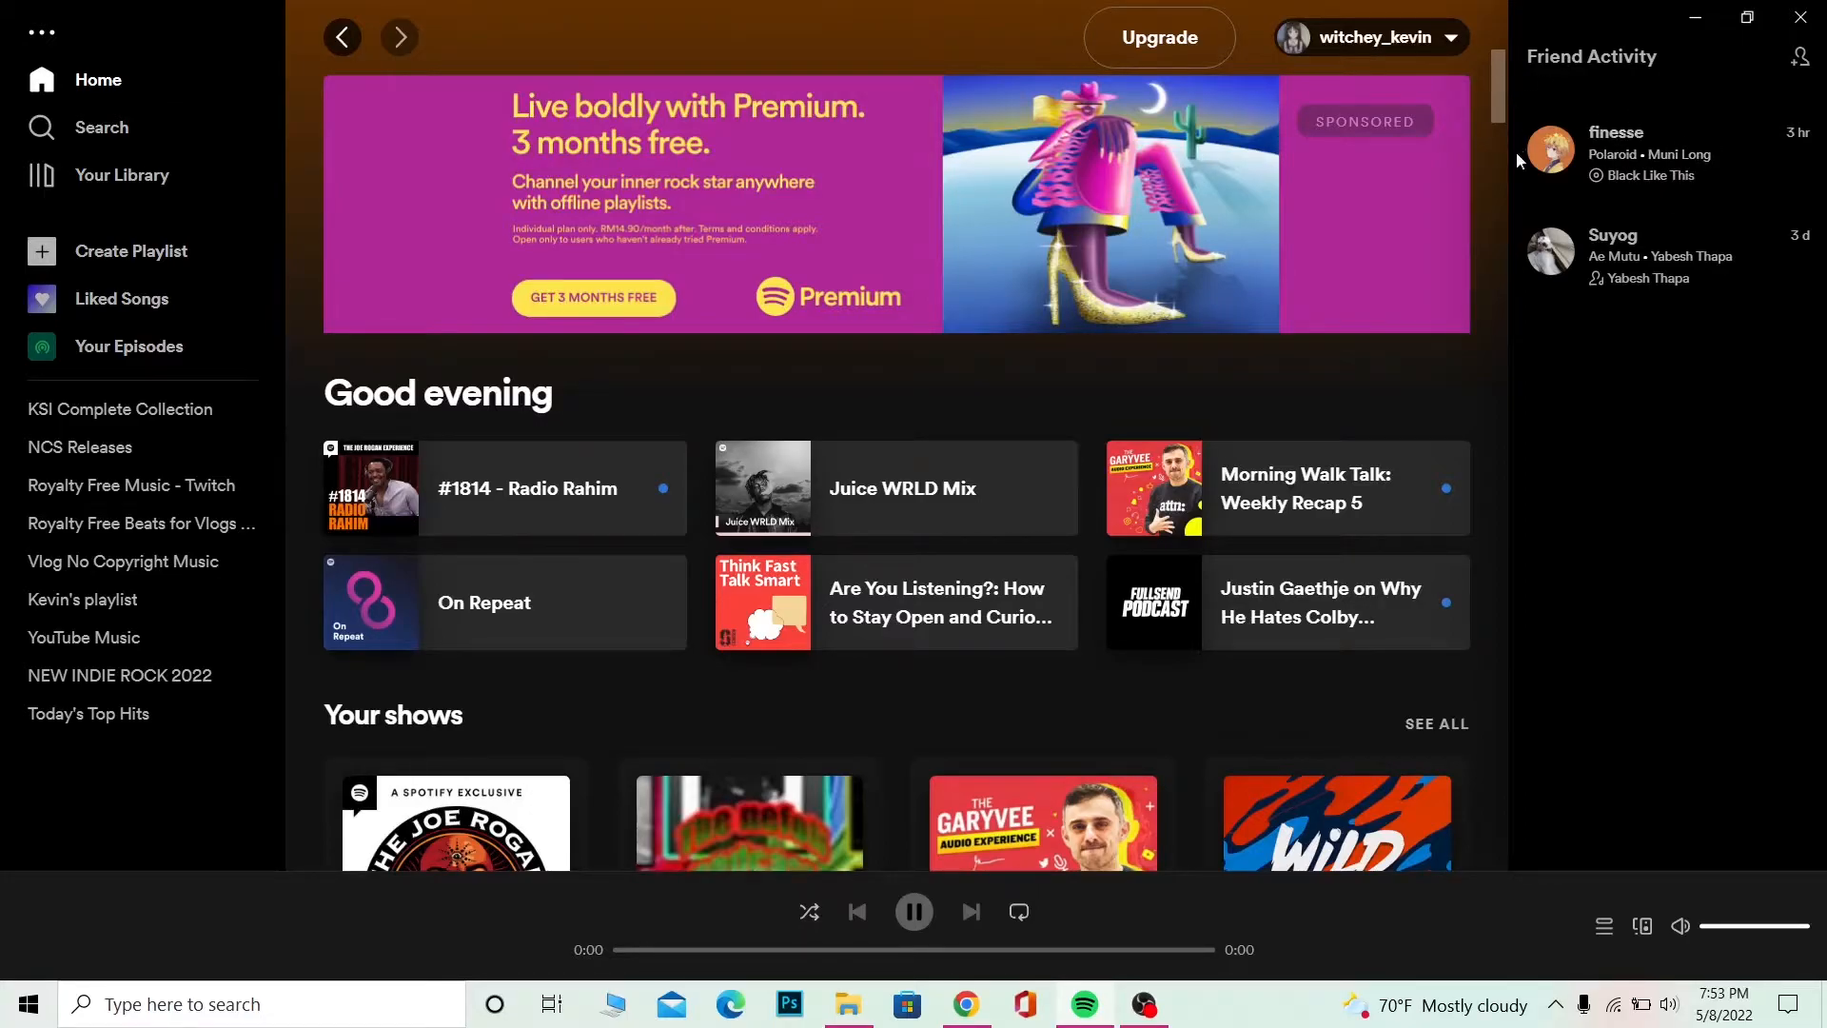
pyautogui.moveTo(1618, 131)
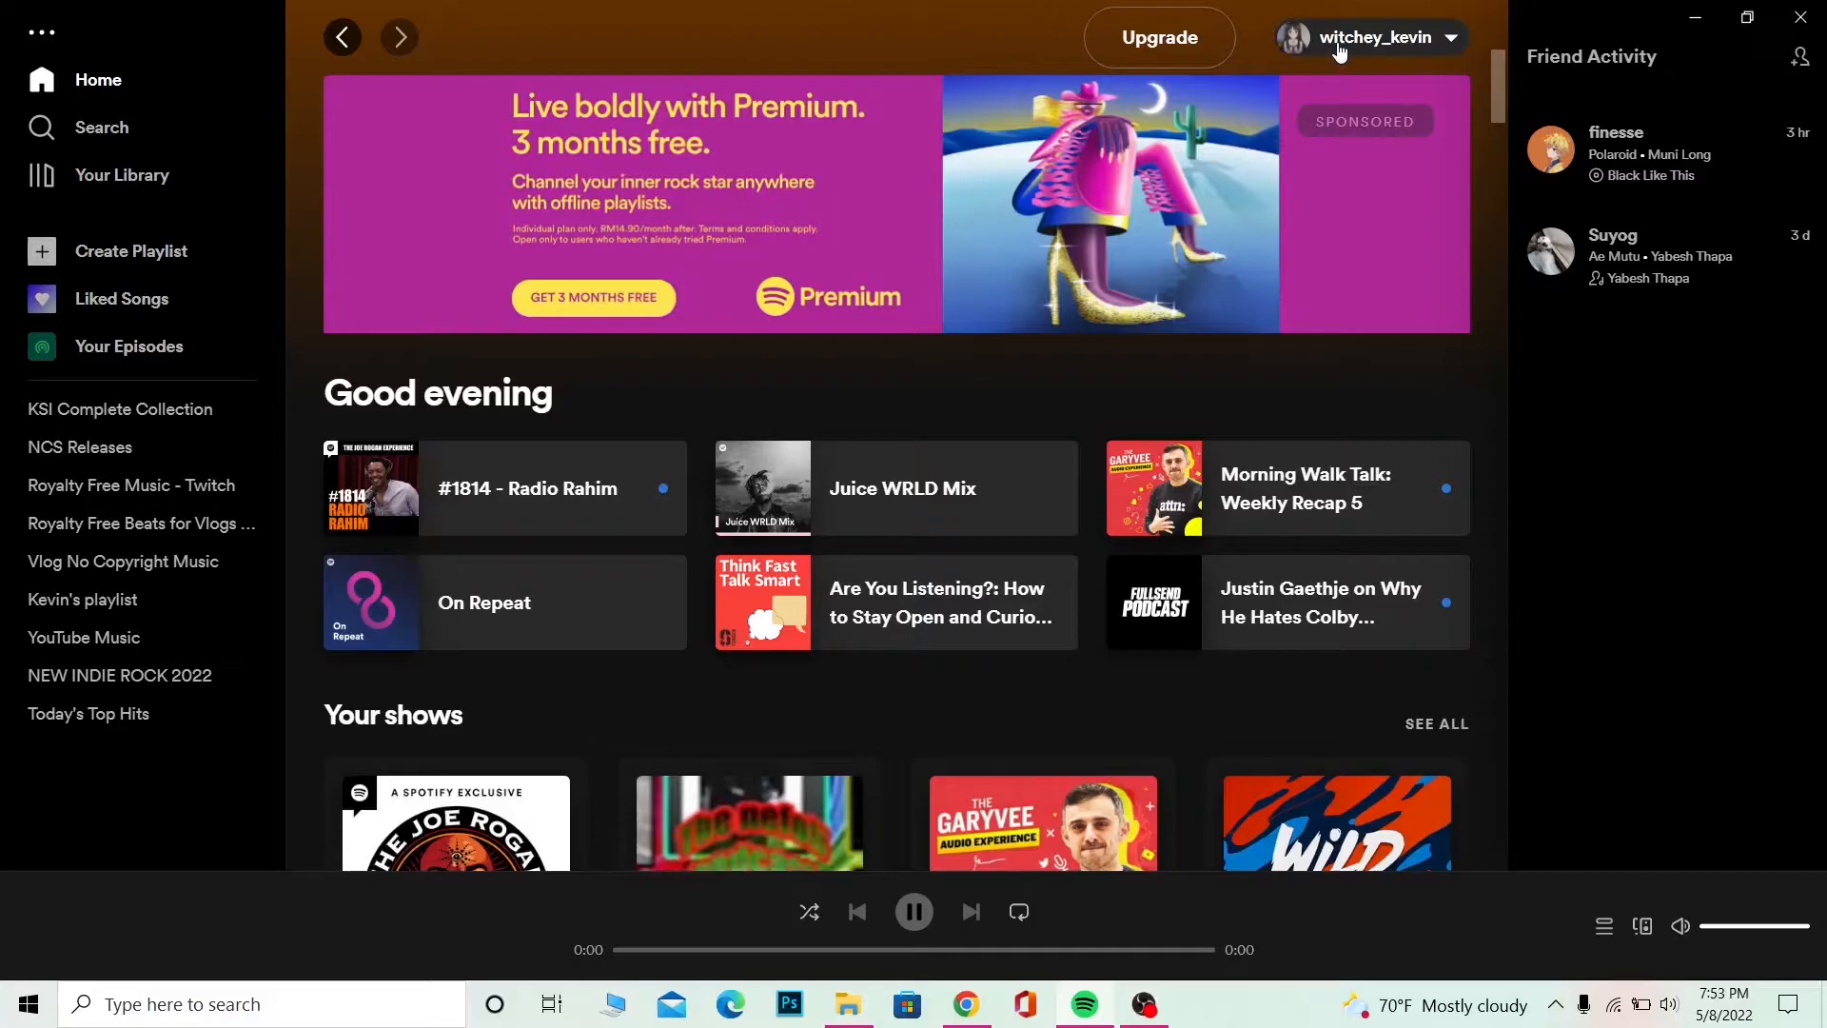
# Reach Spotify's Settings page from the profile dropdown at the top right
pyautogui.click(1369, 36)
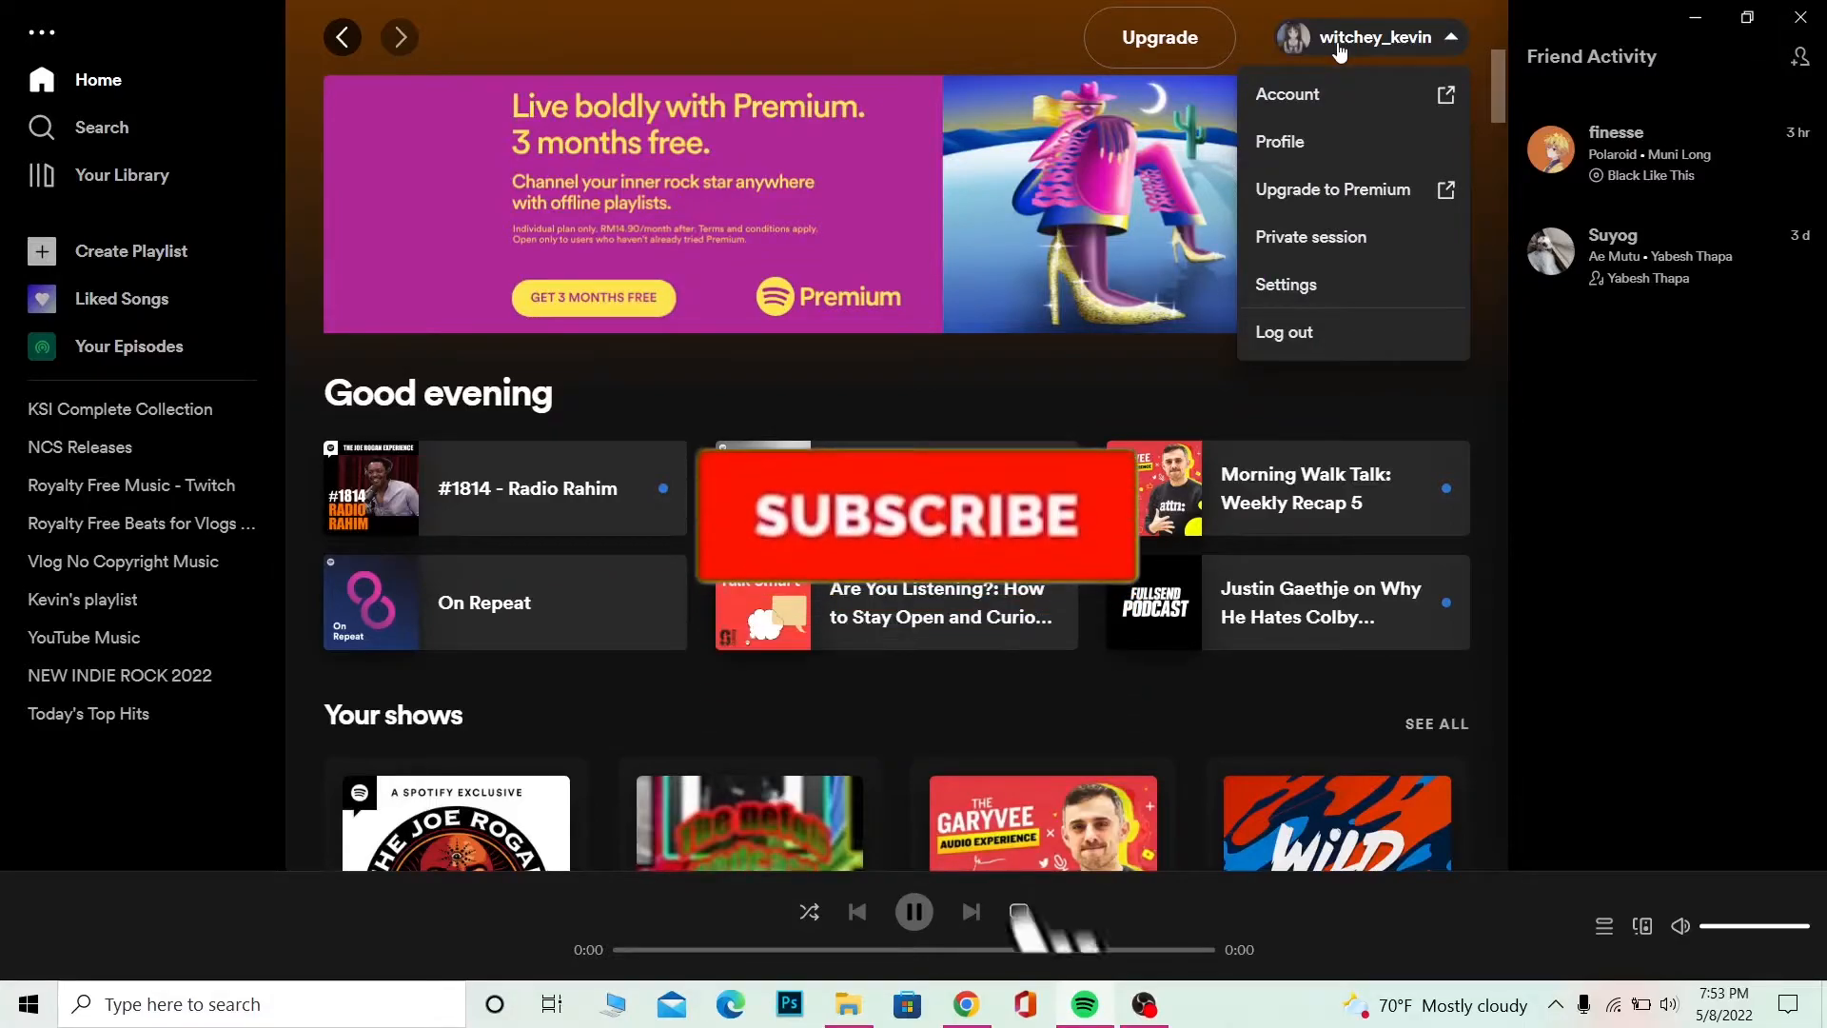
pyautogui.click(915, 513)
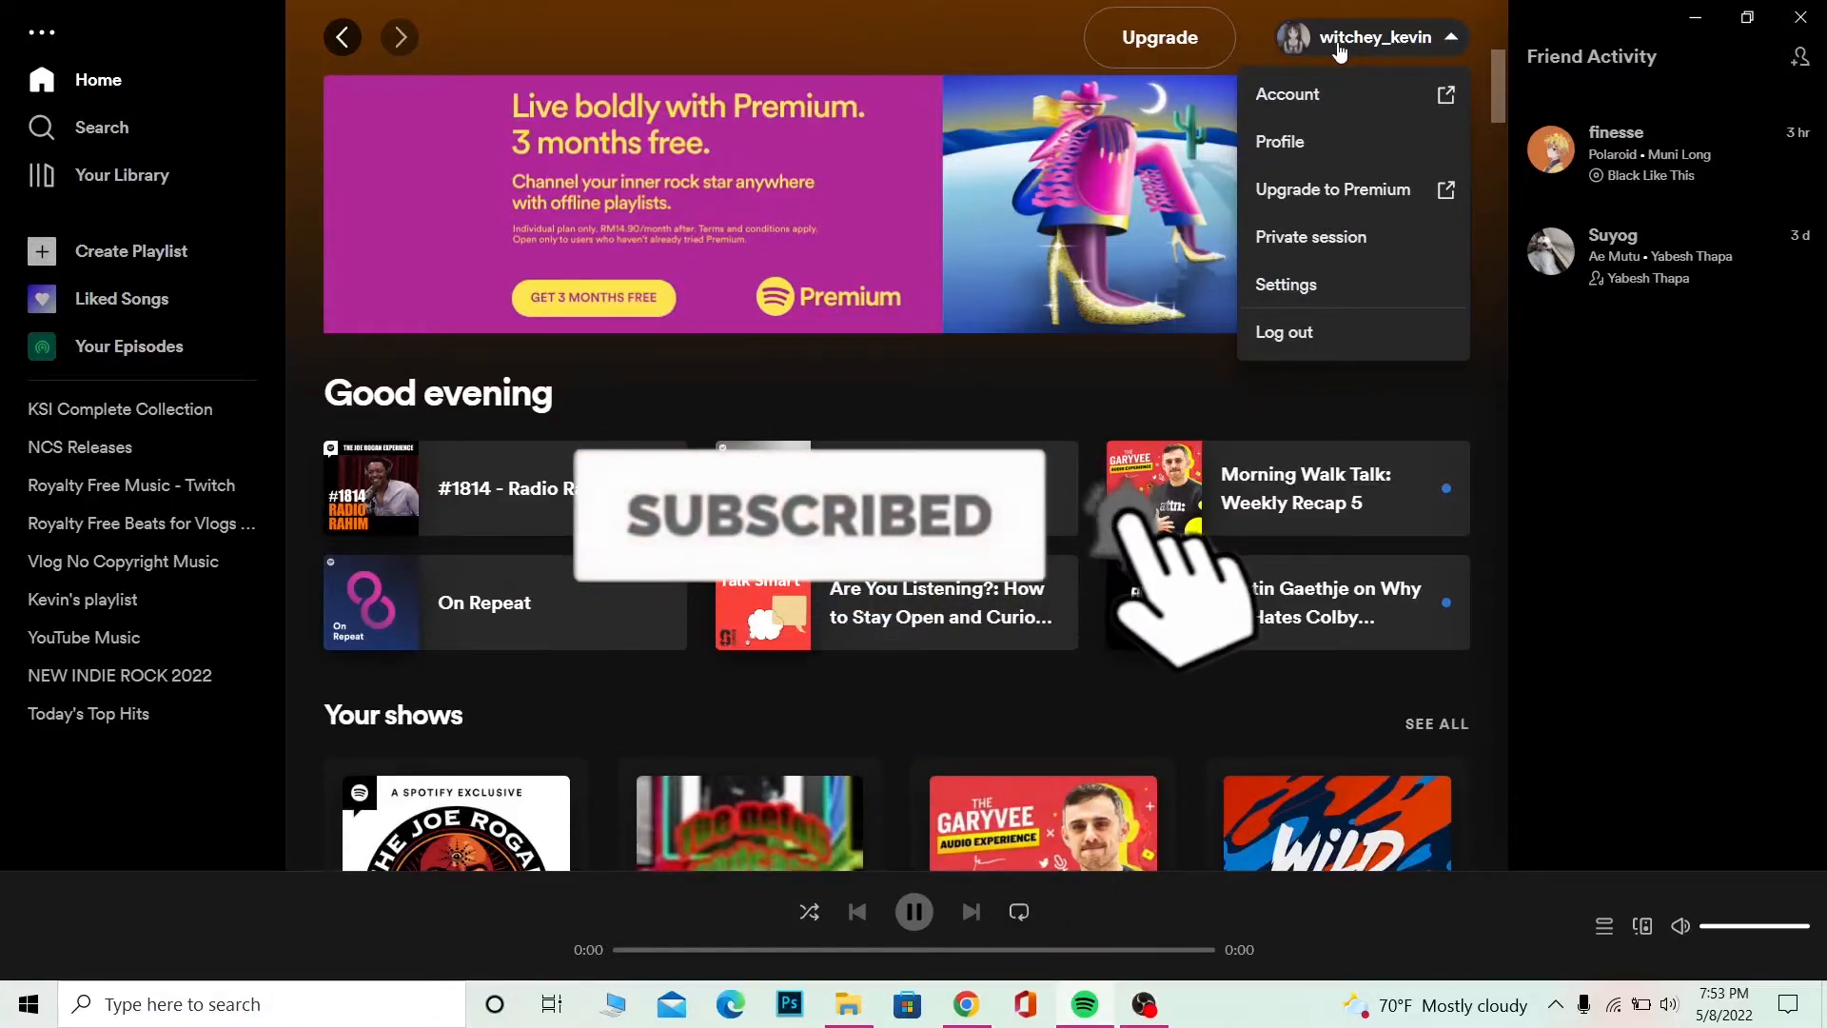
pyautogui.click(1285, 284)
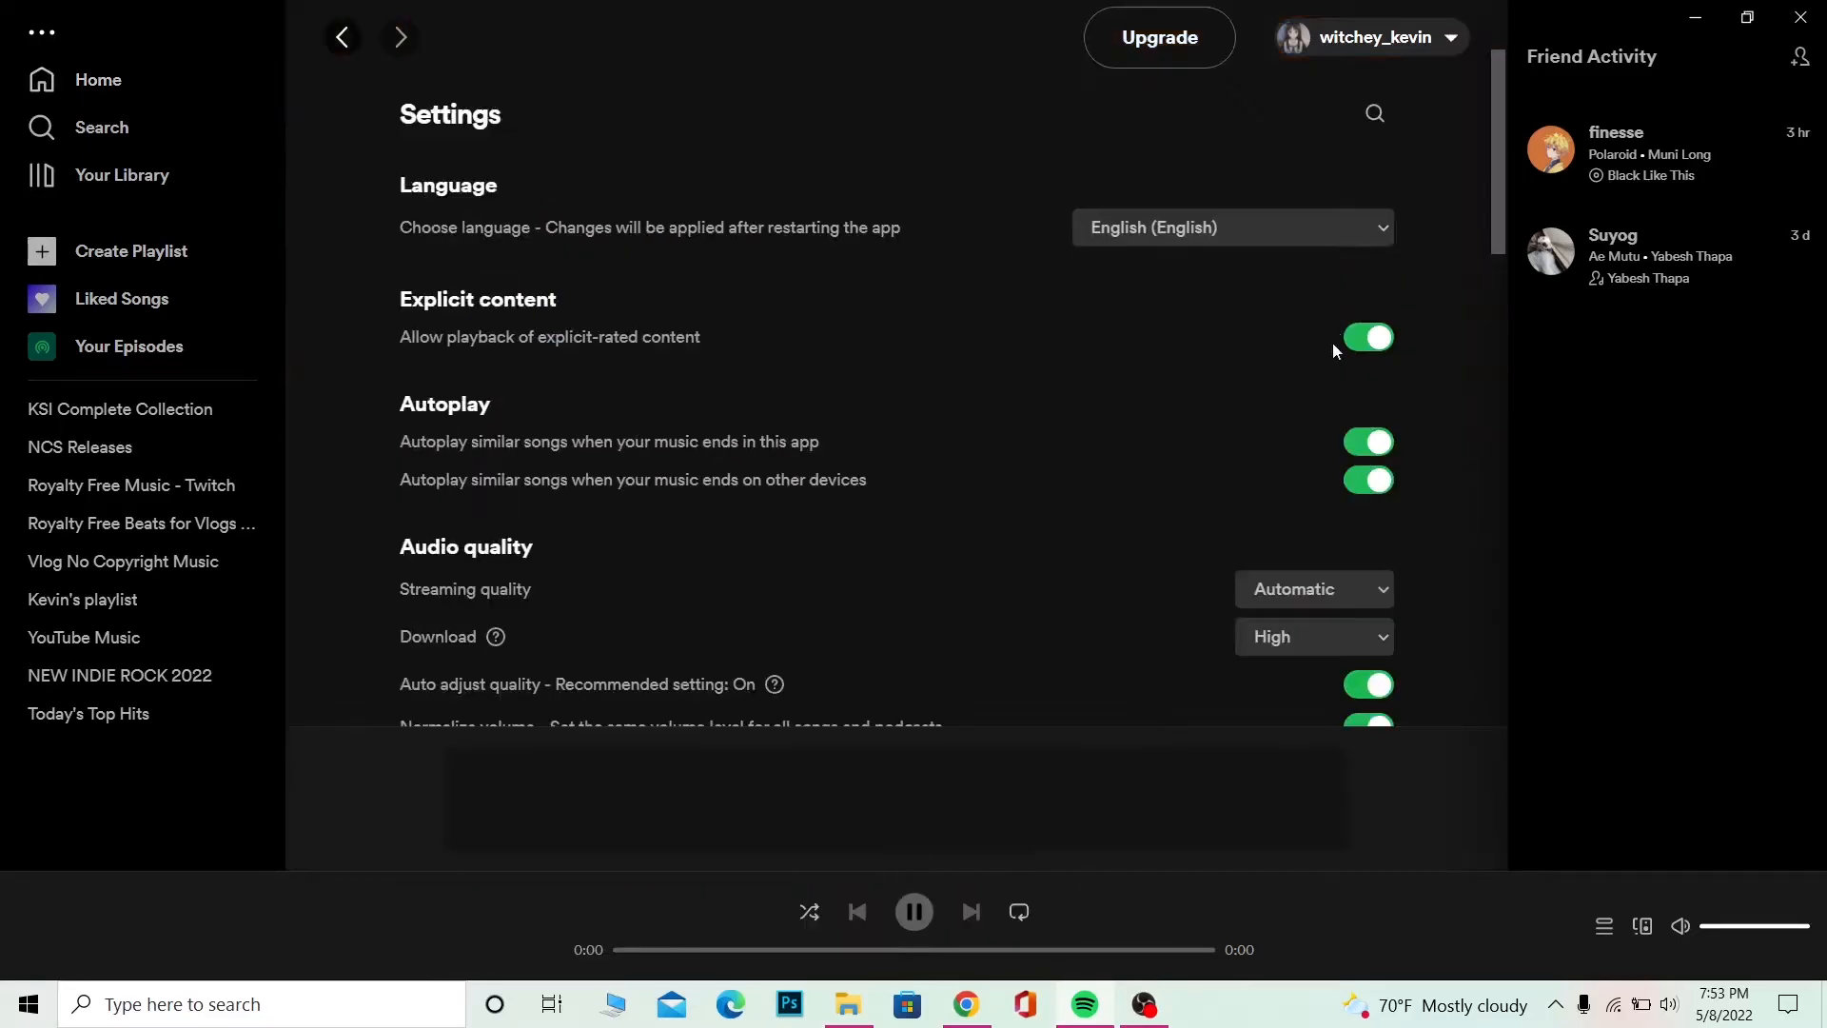
# Under Display, toggle the media-key desktop overlay off and on, and turn 'See what your friends are playing' on
pyautogui.scroll(-3)
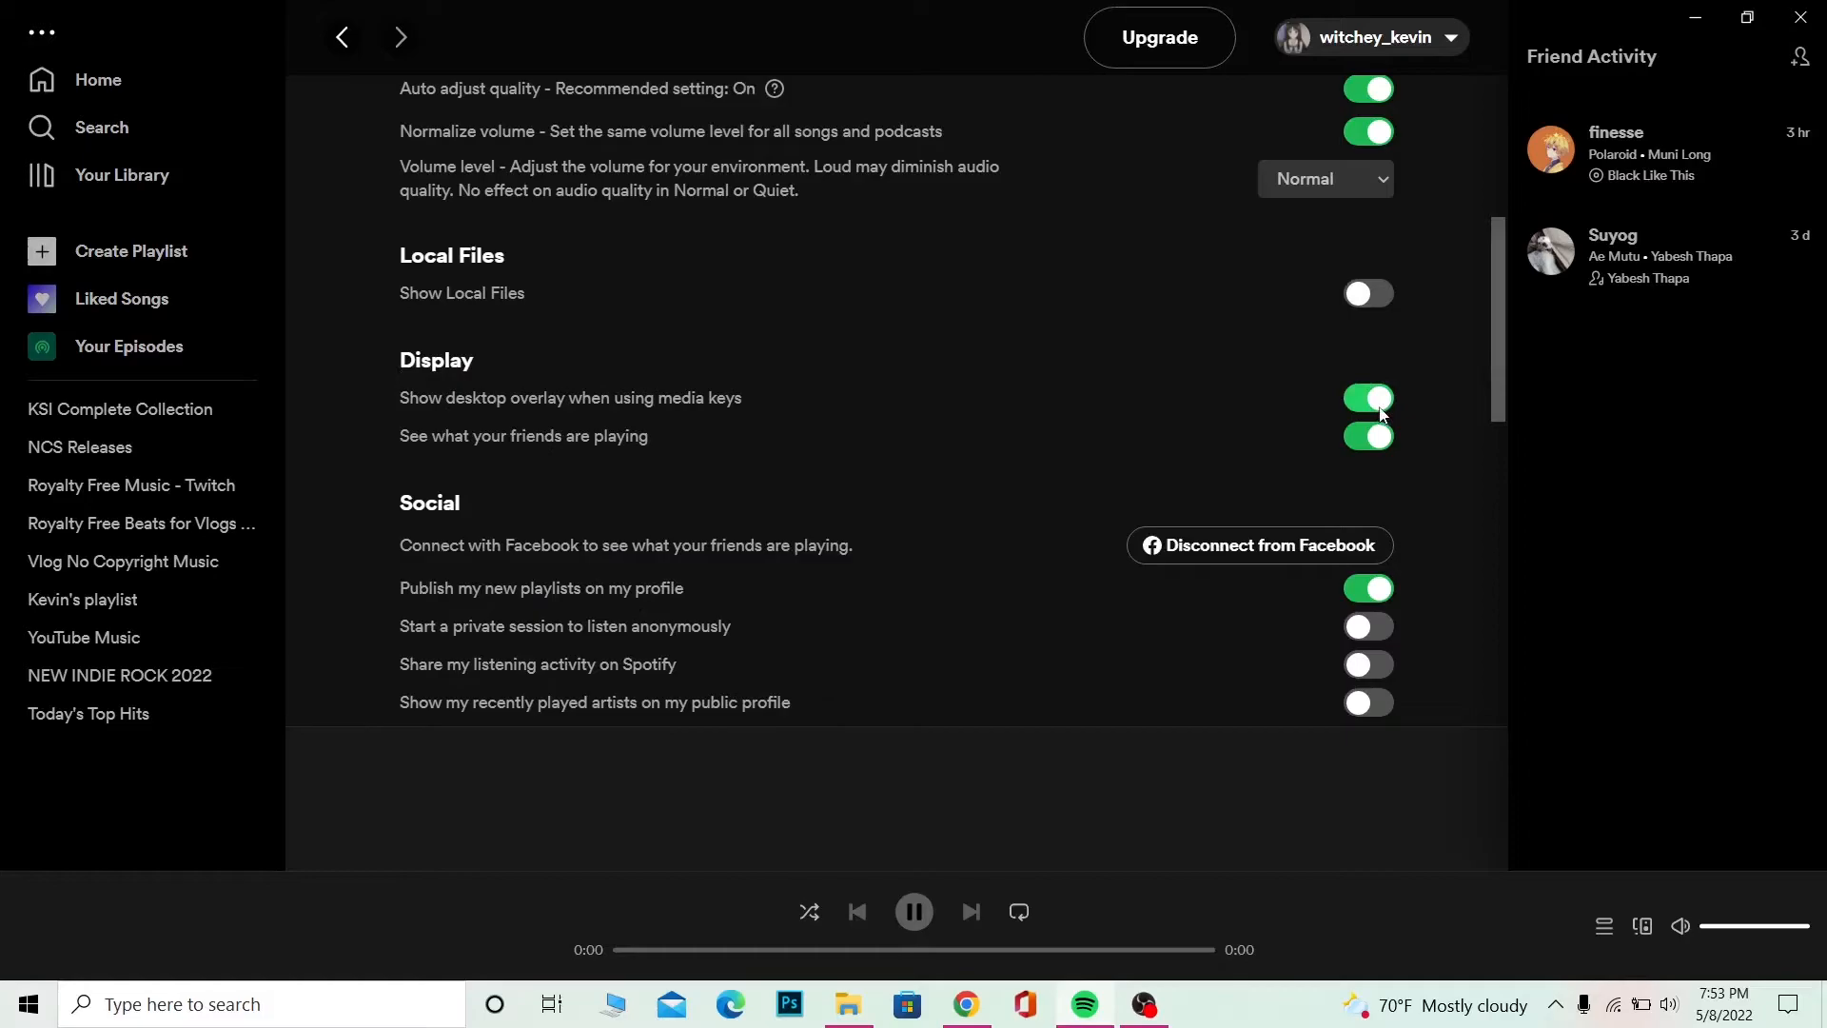
pyautogui.click(1368, 397)
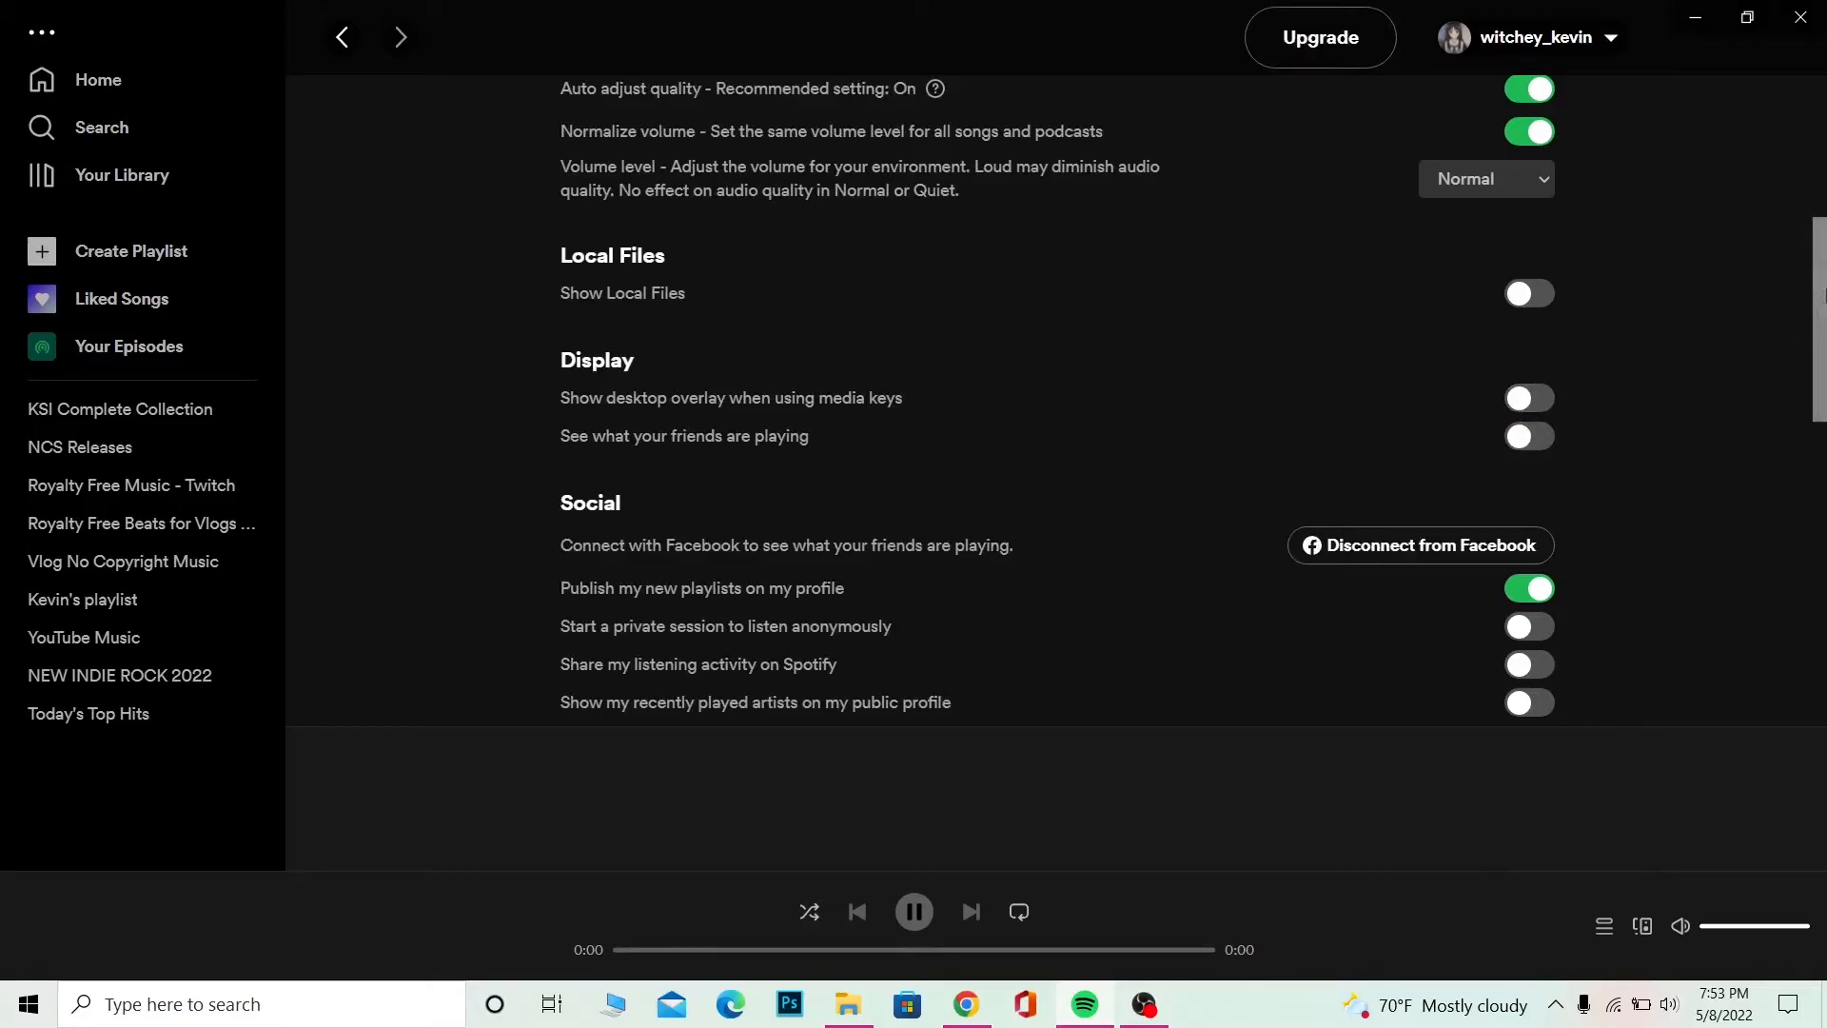
pyautogui.moveTo(664, 458)
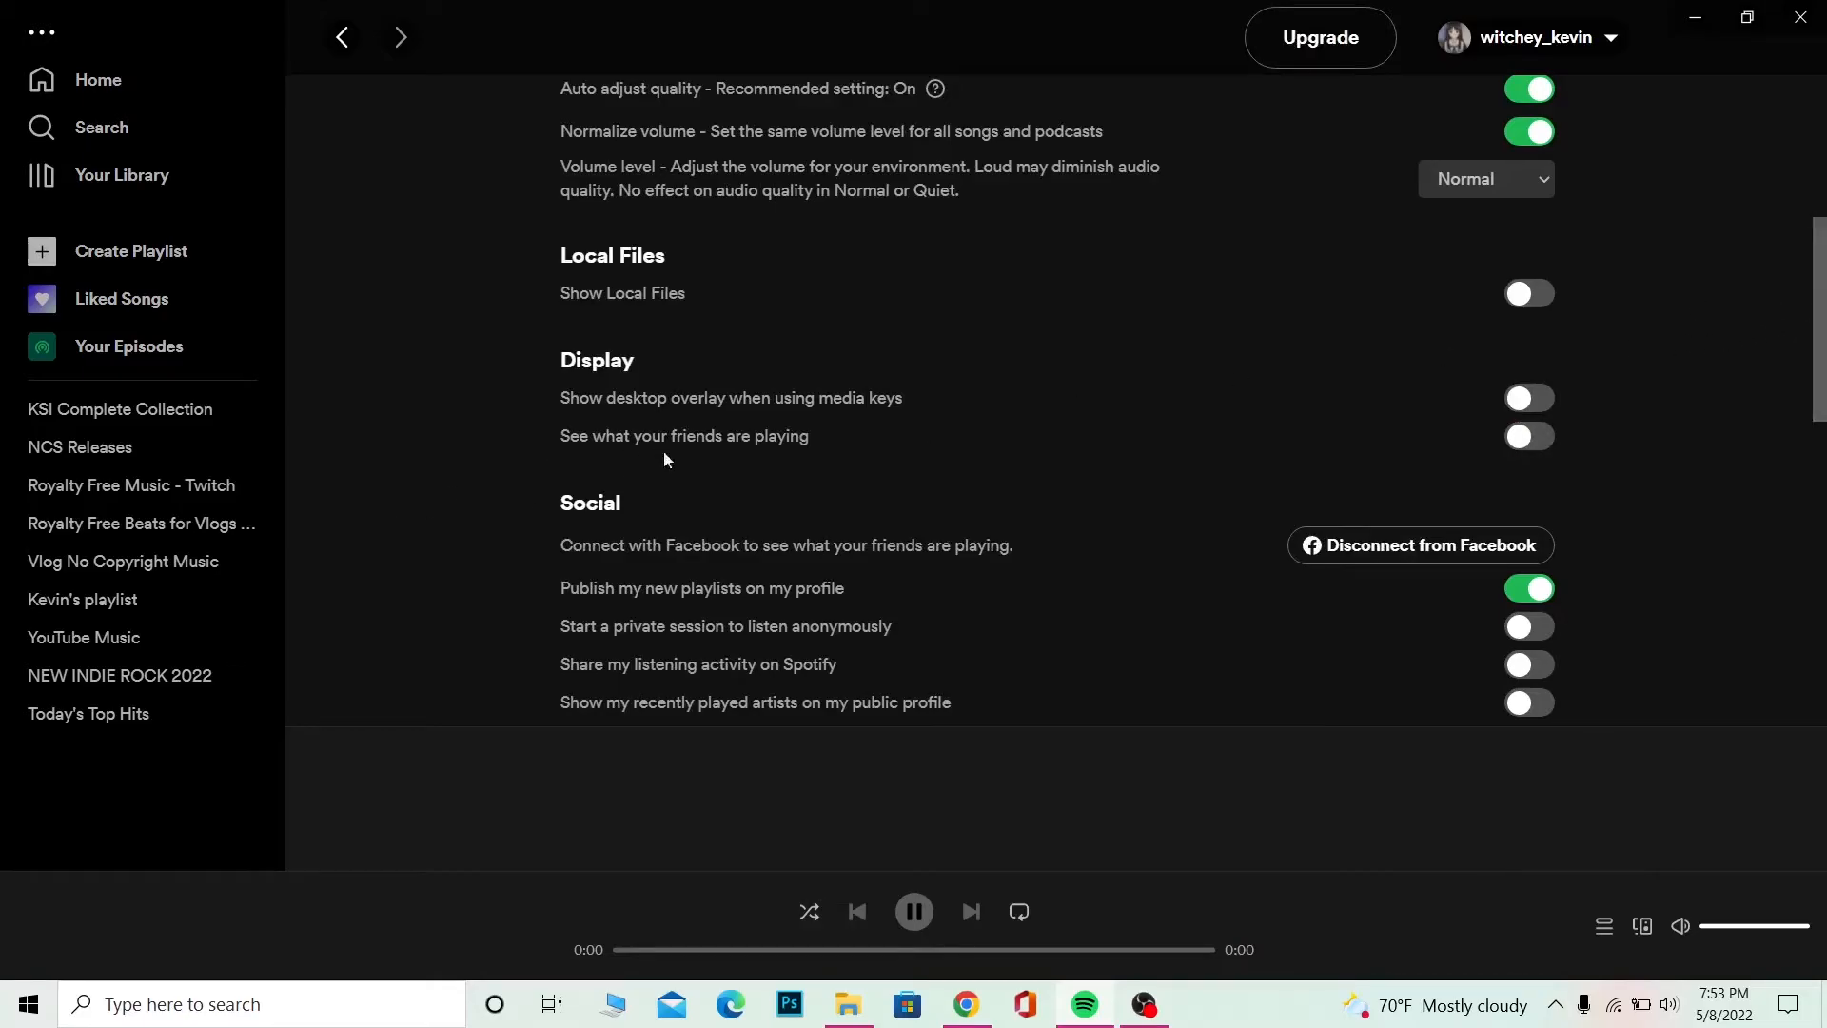
pyautogui.click(1527, 435)
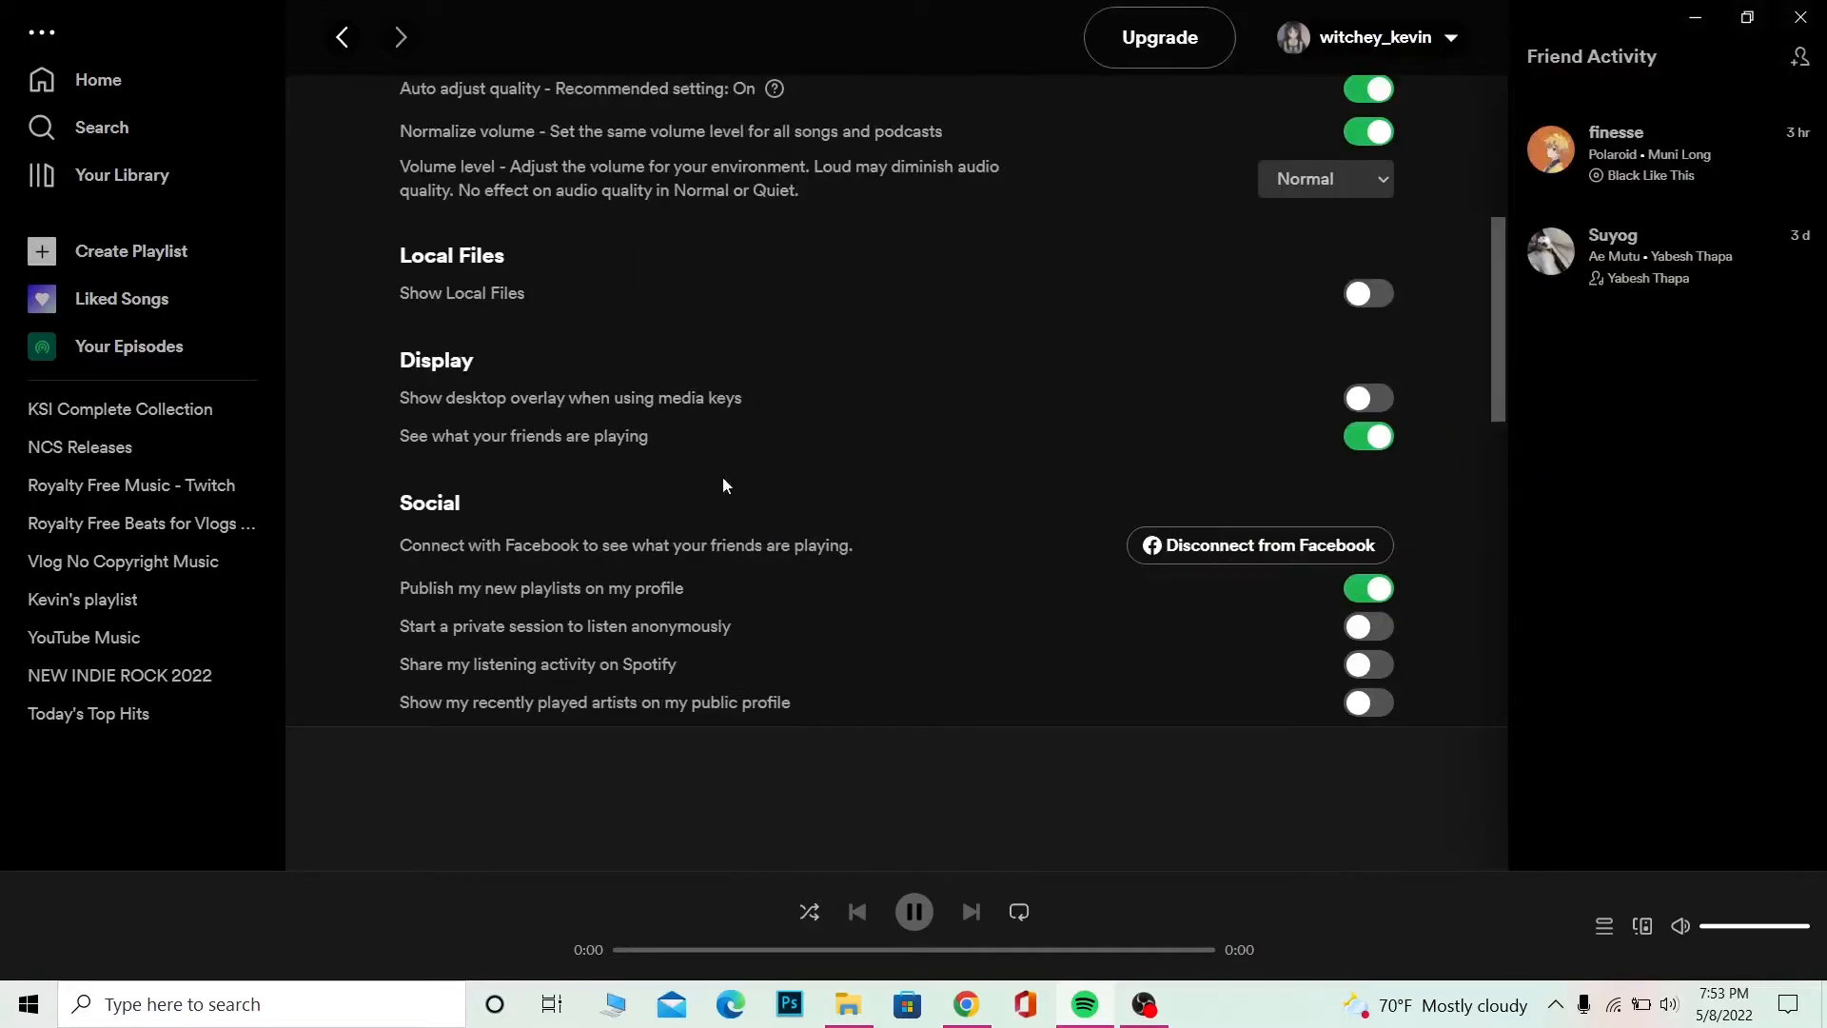
pyautogui.moveTo(1438, 425)
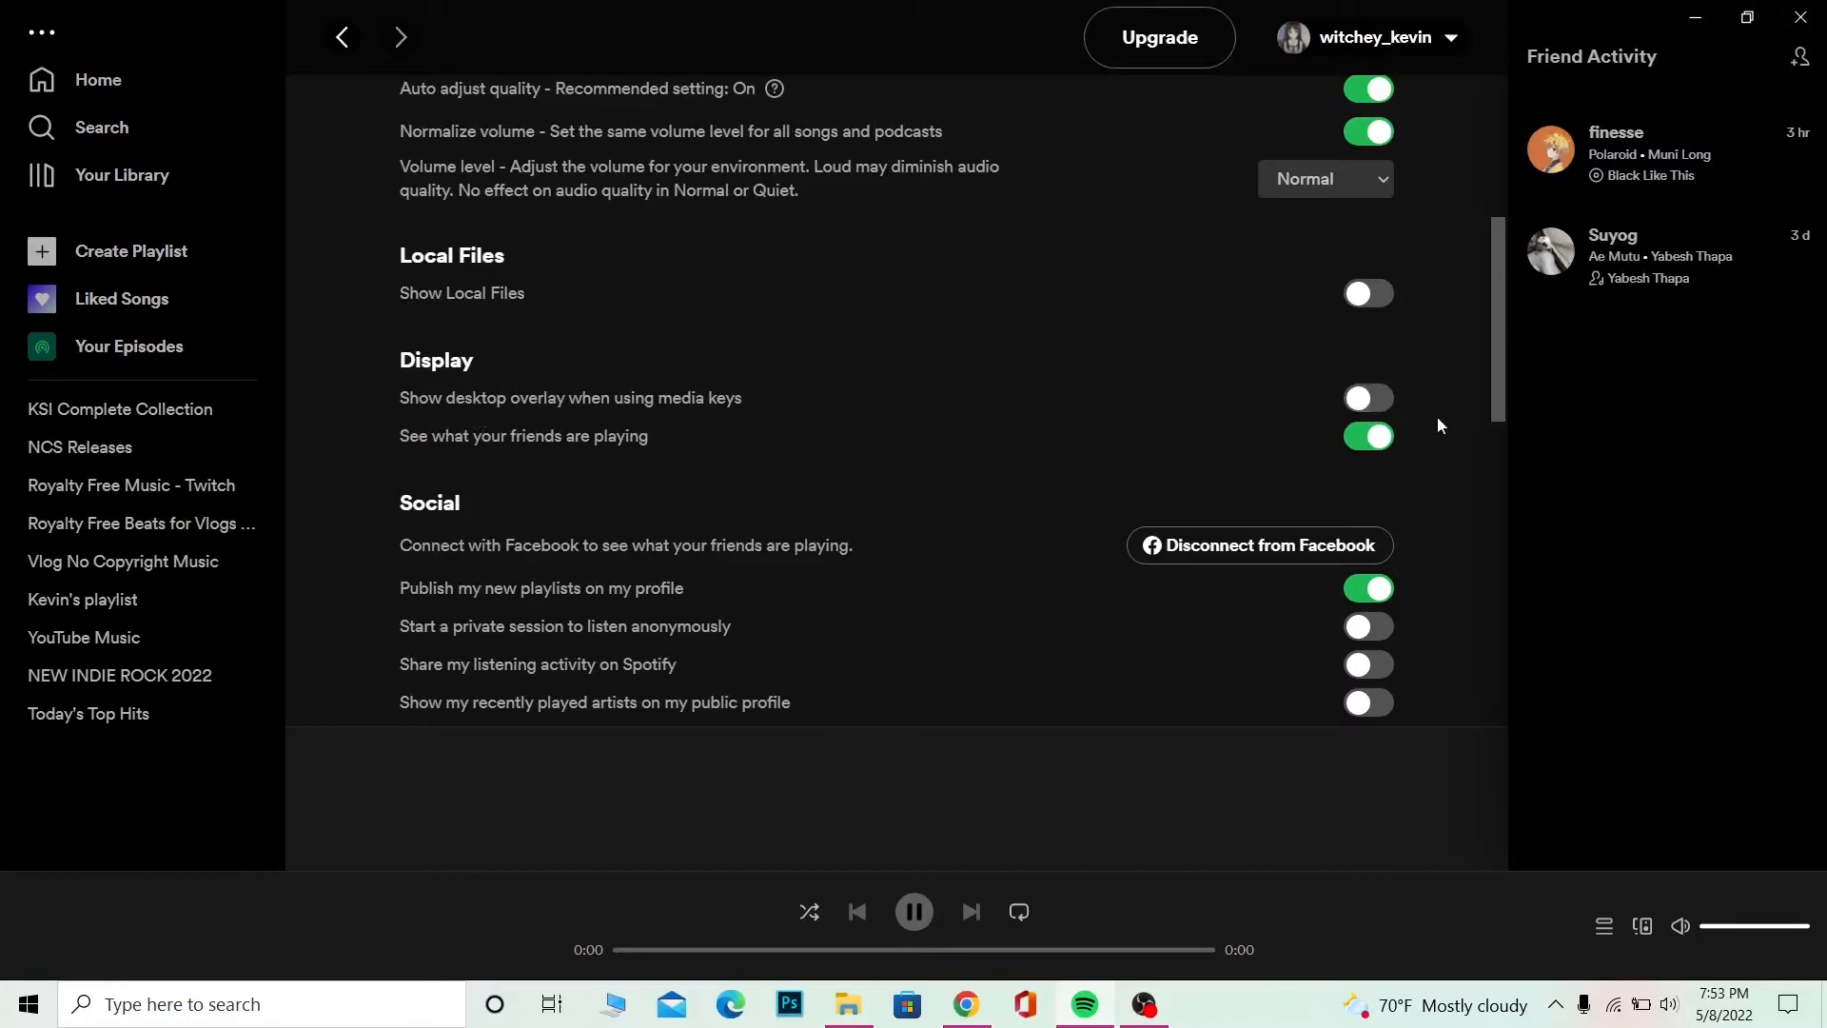
pyautogui.click(1366, 398)
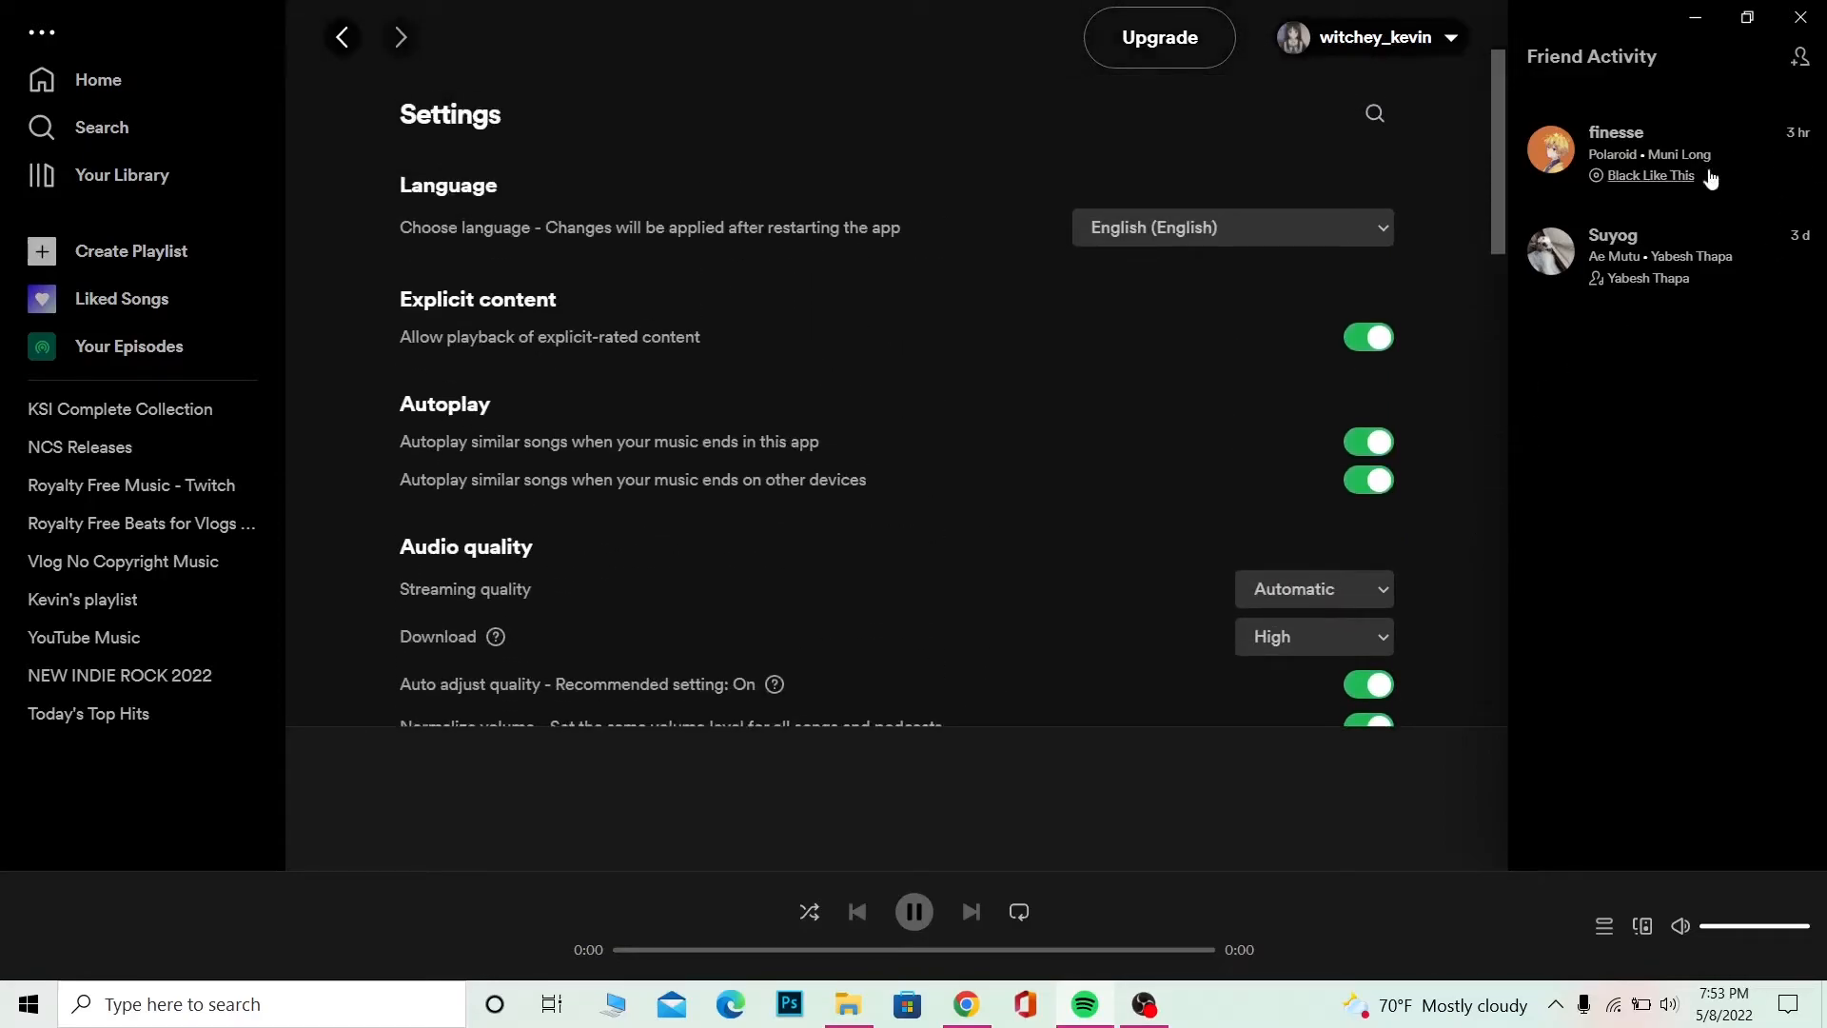
pyautogui.moveTo(1582, 95)
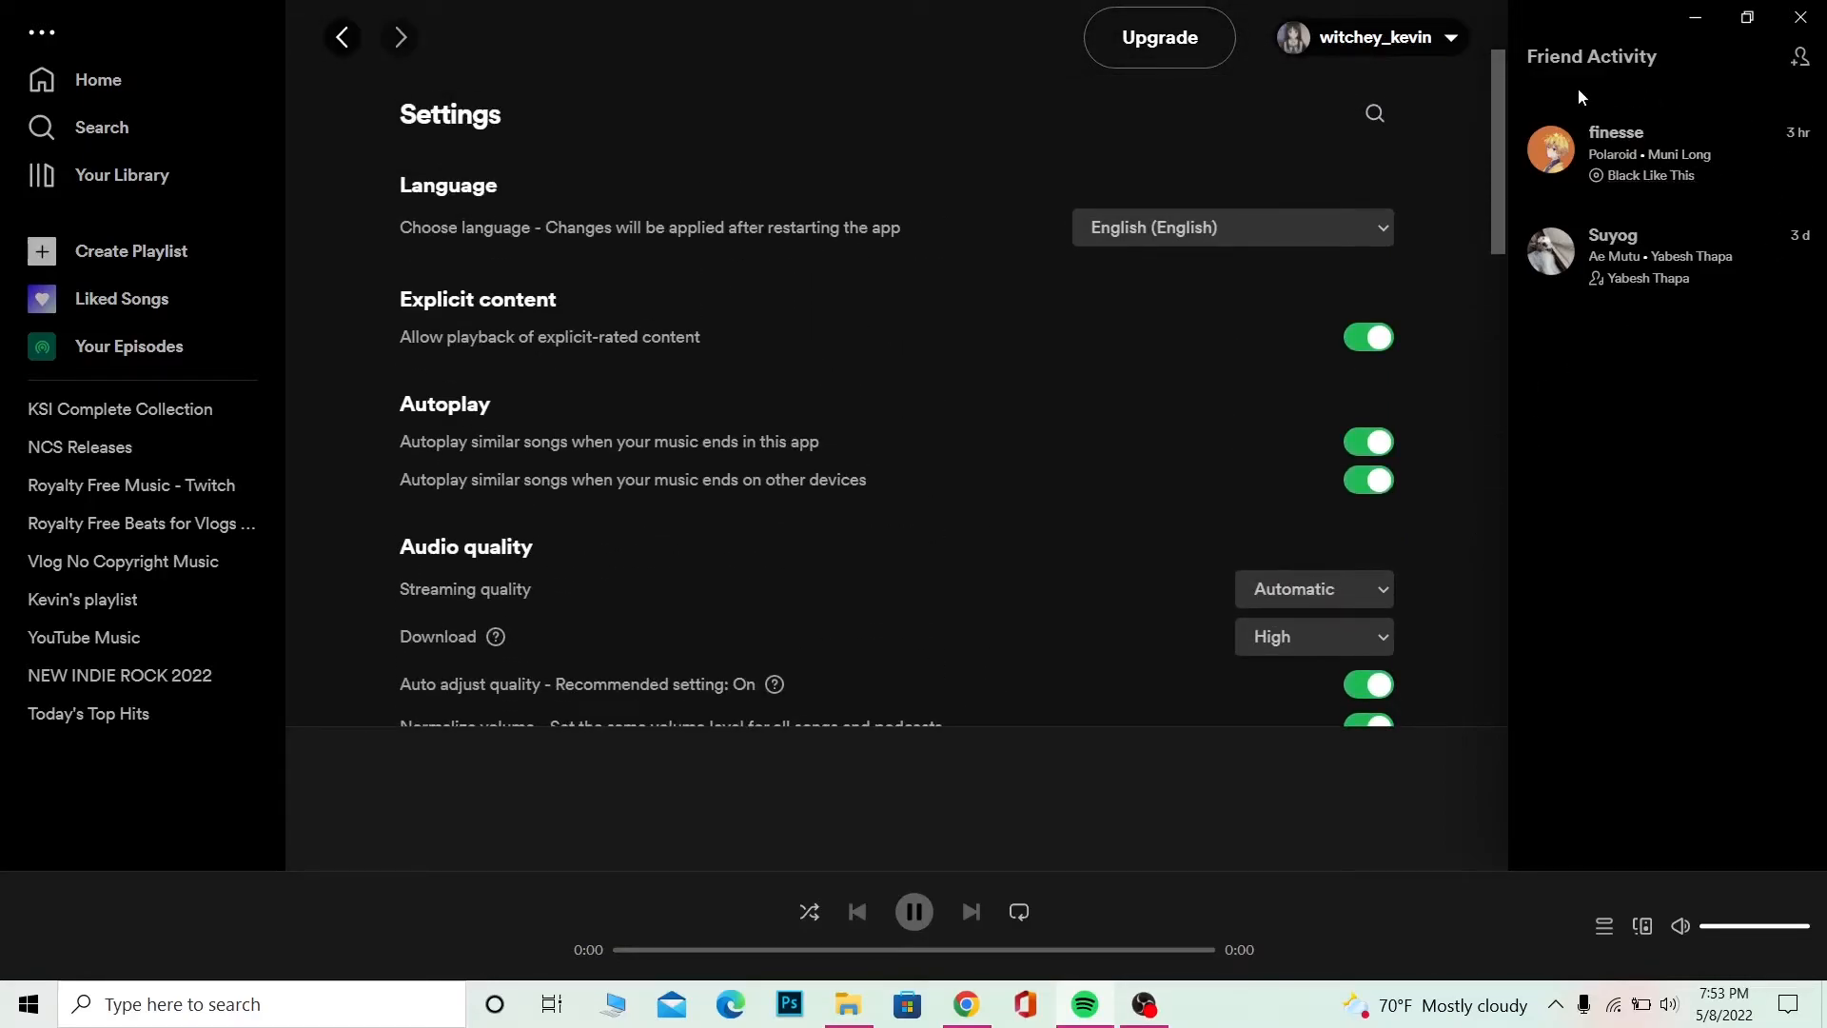
pyautogui.scroll(-3)
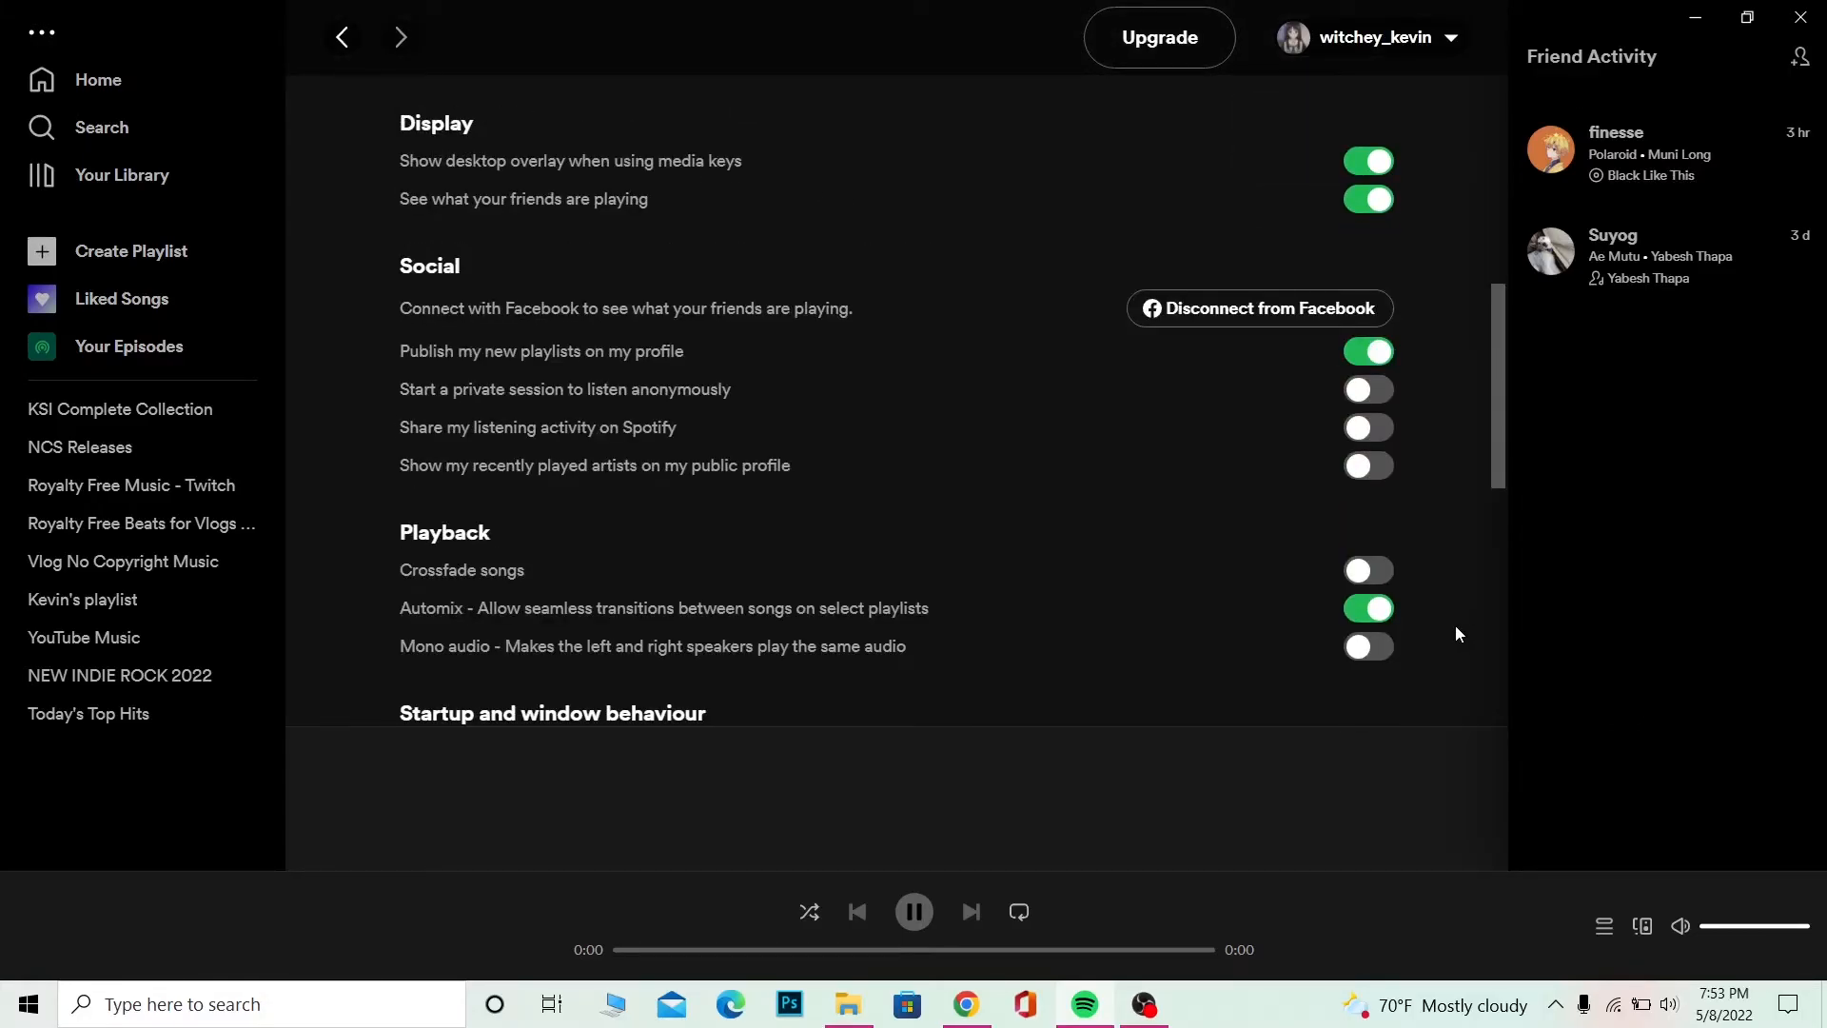
pyautogui.moveTo(1159, 246)
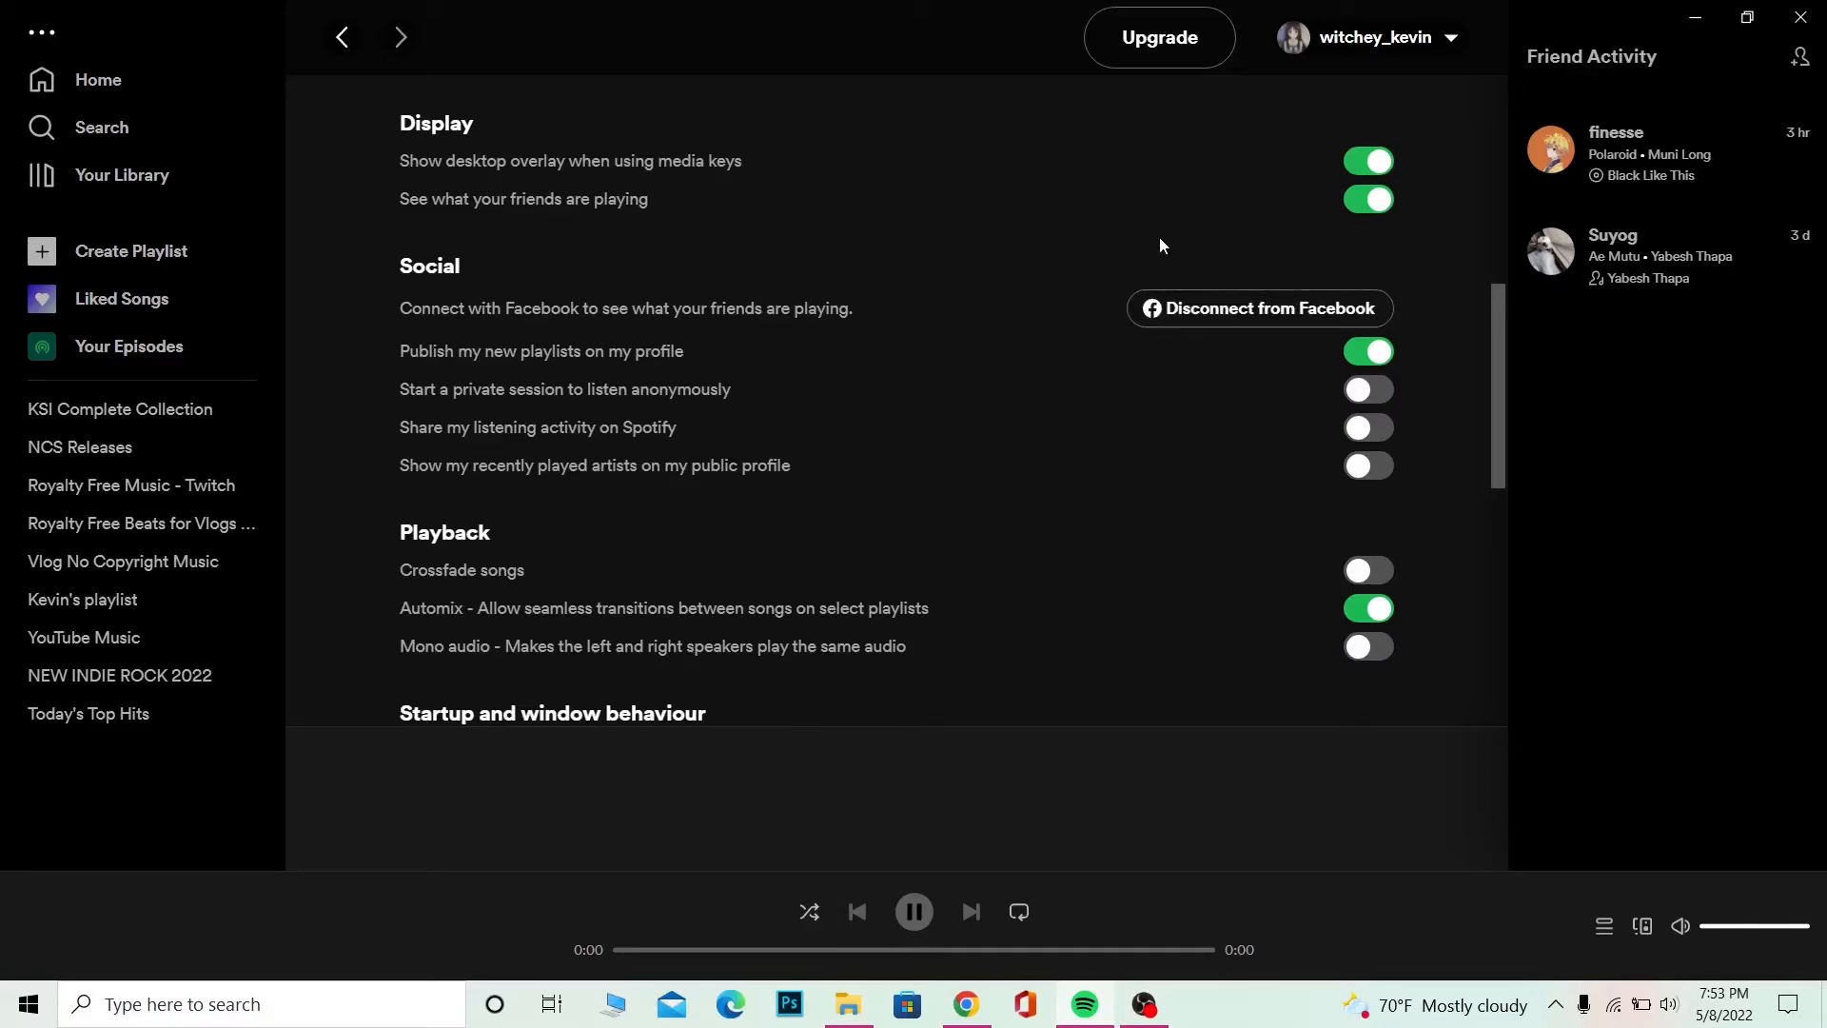
pyautogui.moveTo(1189, 230)
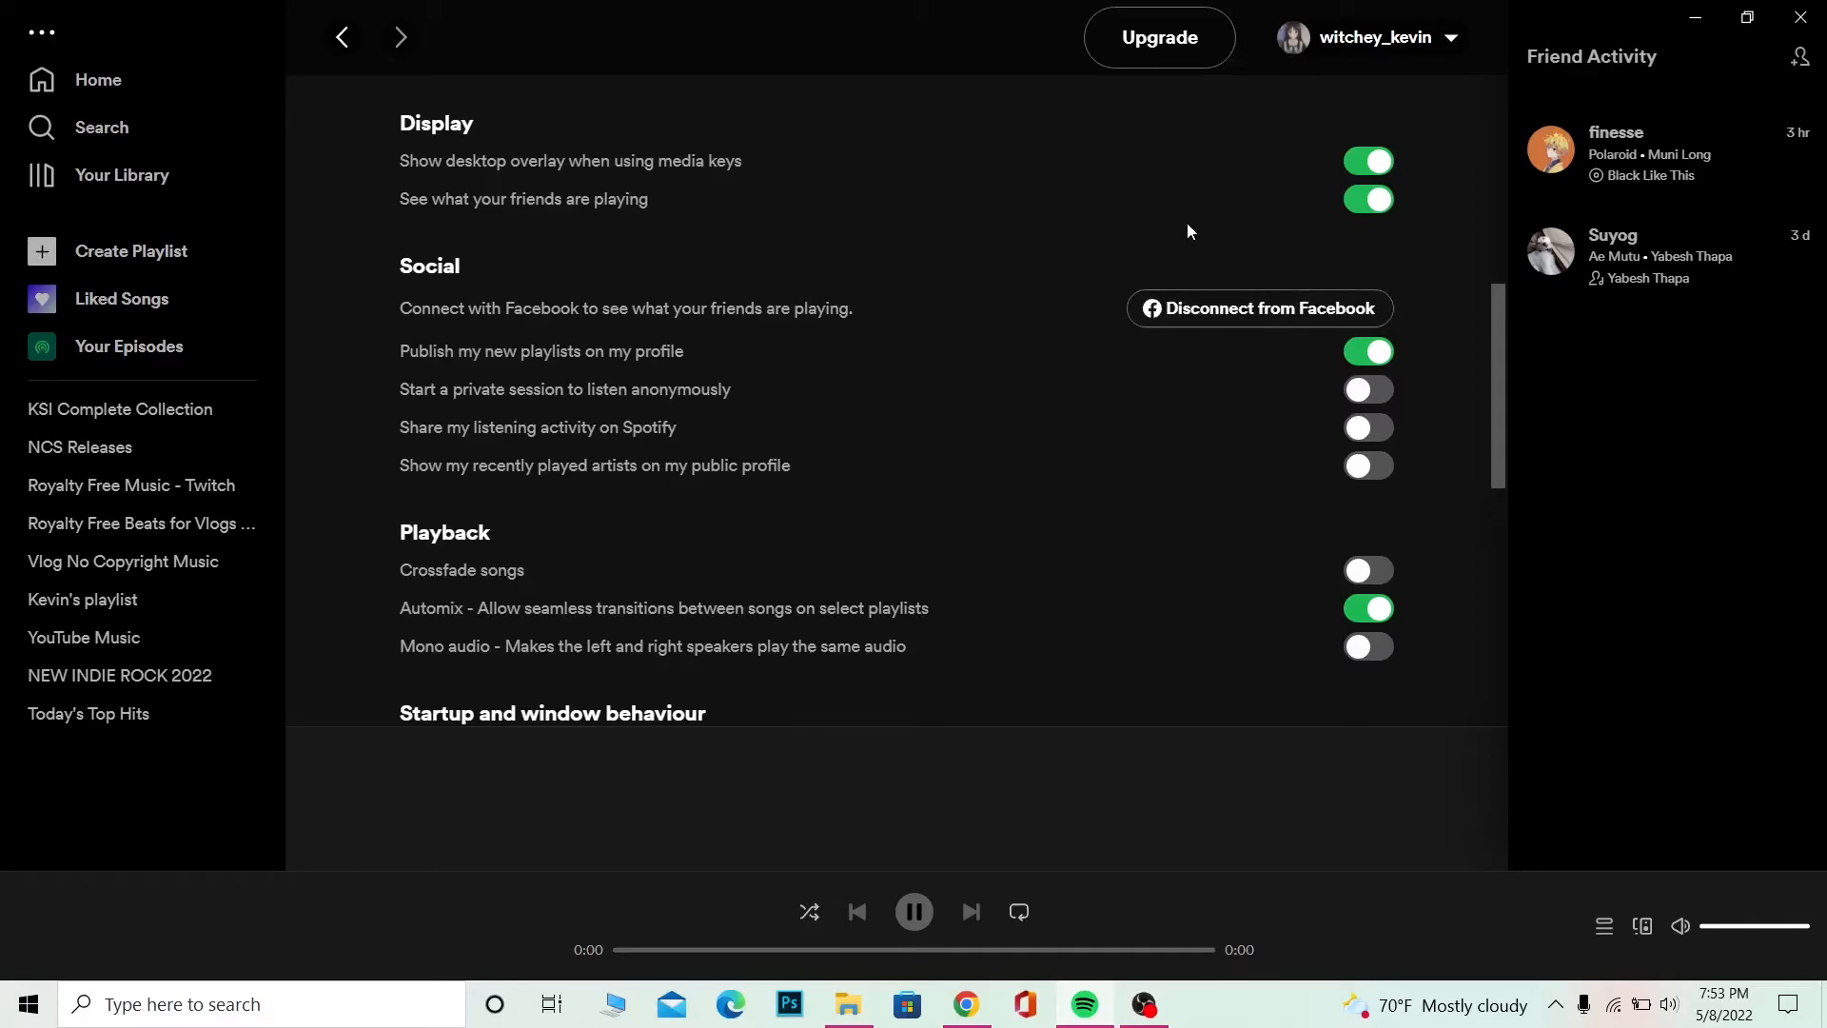
pyautogui.moveTo(1107, 255)
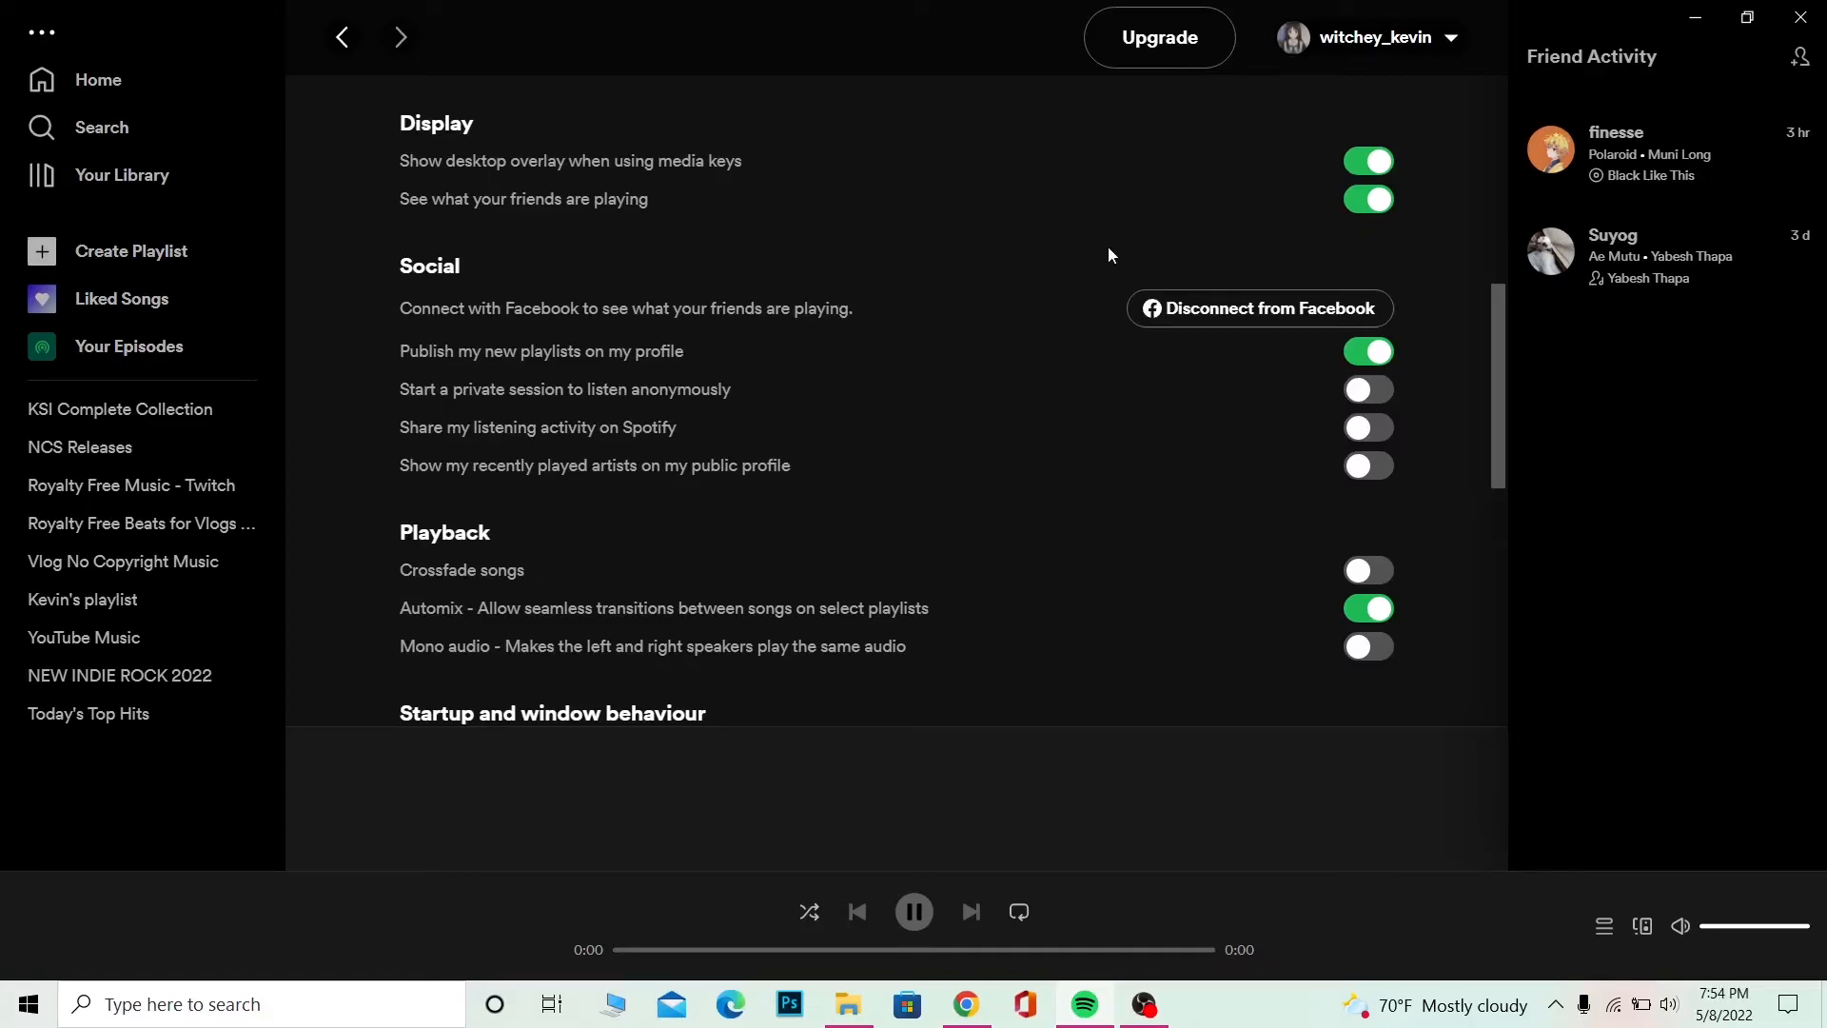
pyautogui.moveTo(1616, 517)
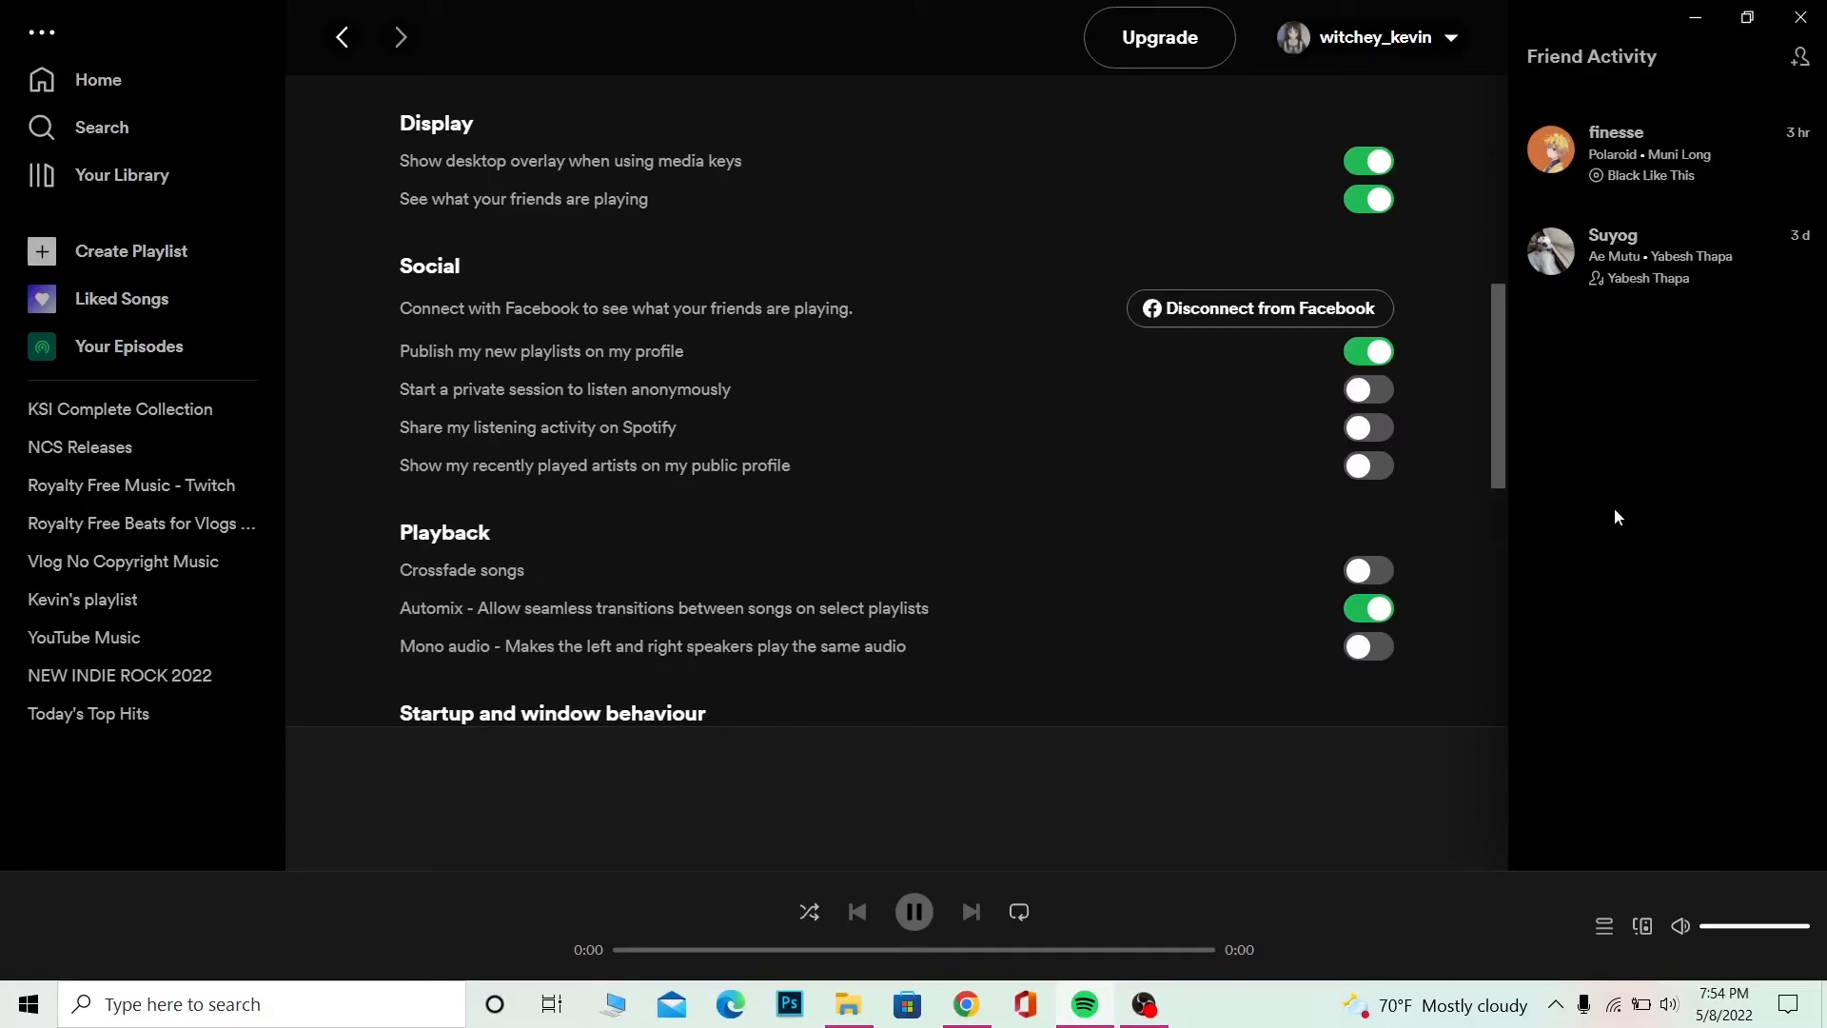
pyautogui.moveTo(488, 370)
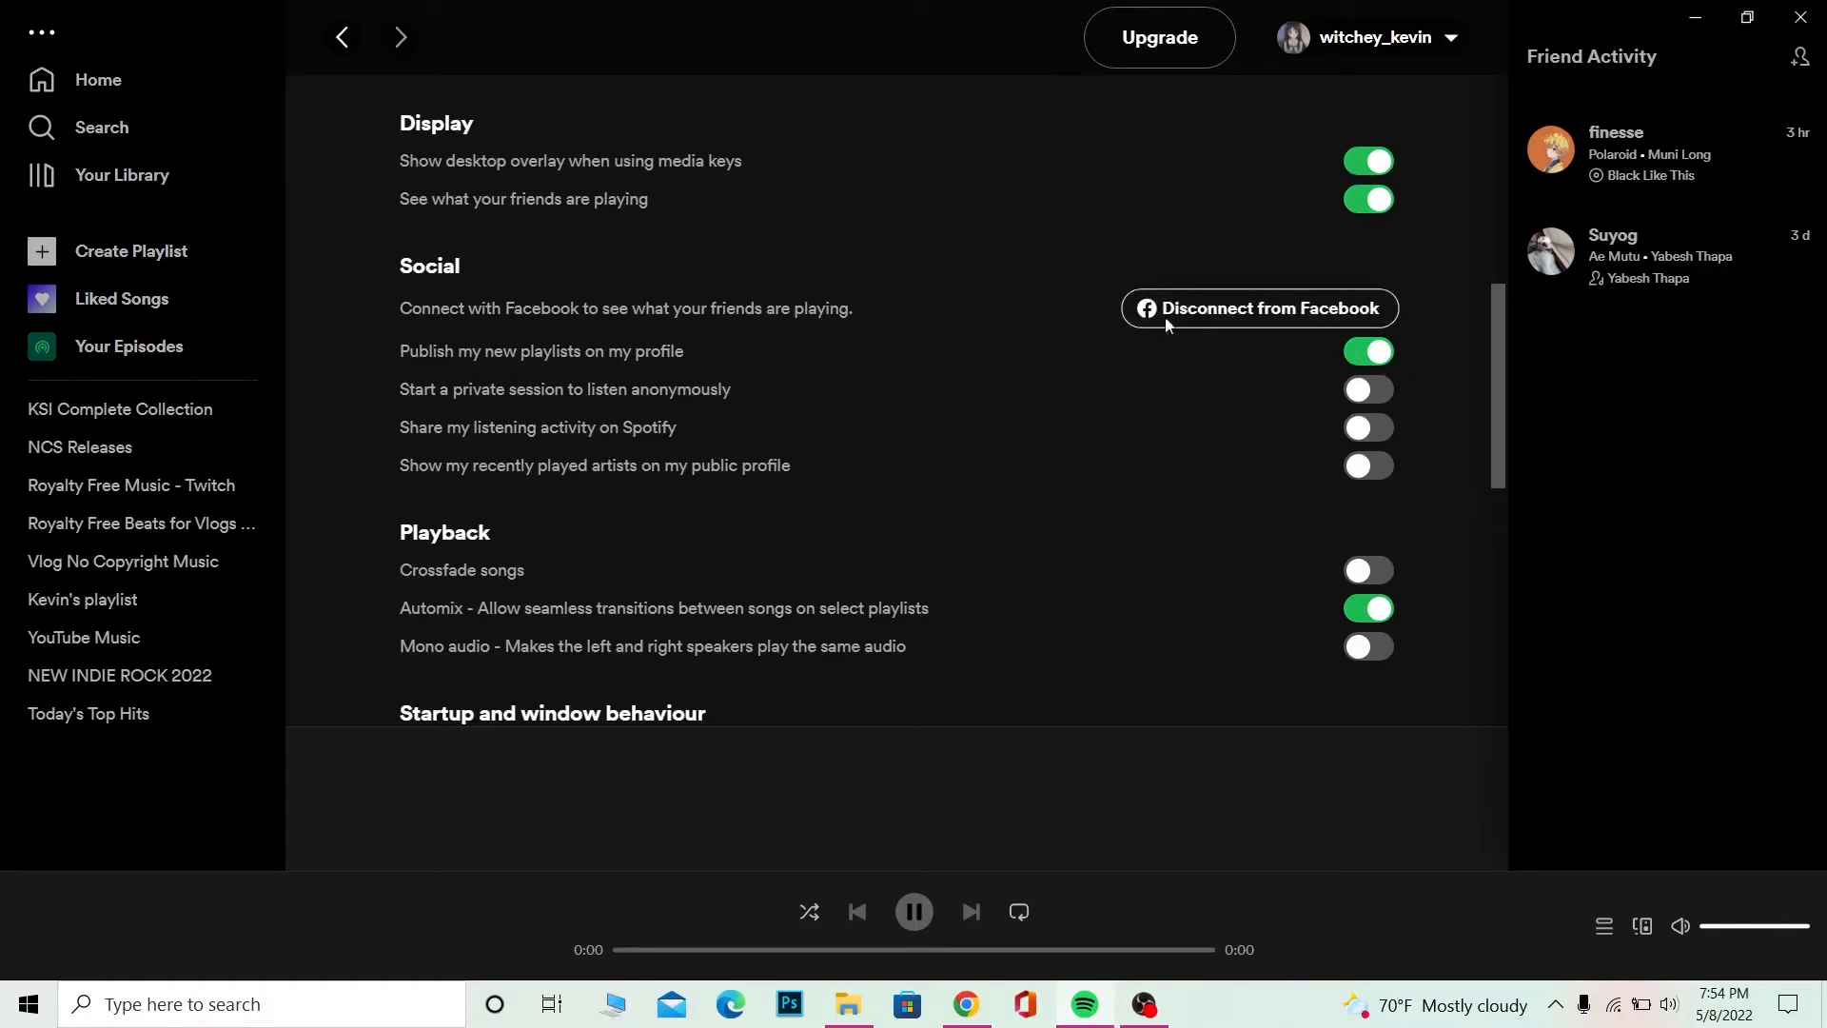
pyautogui.moveTo(1199, 300)
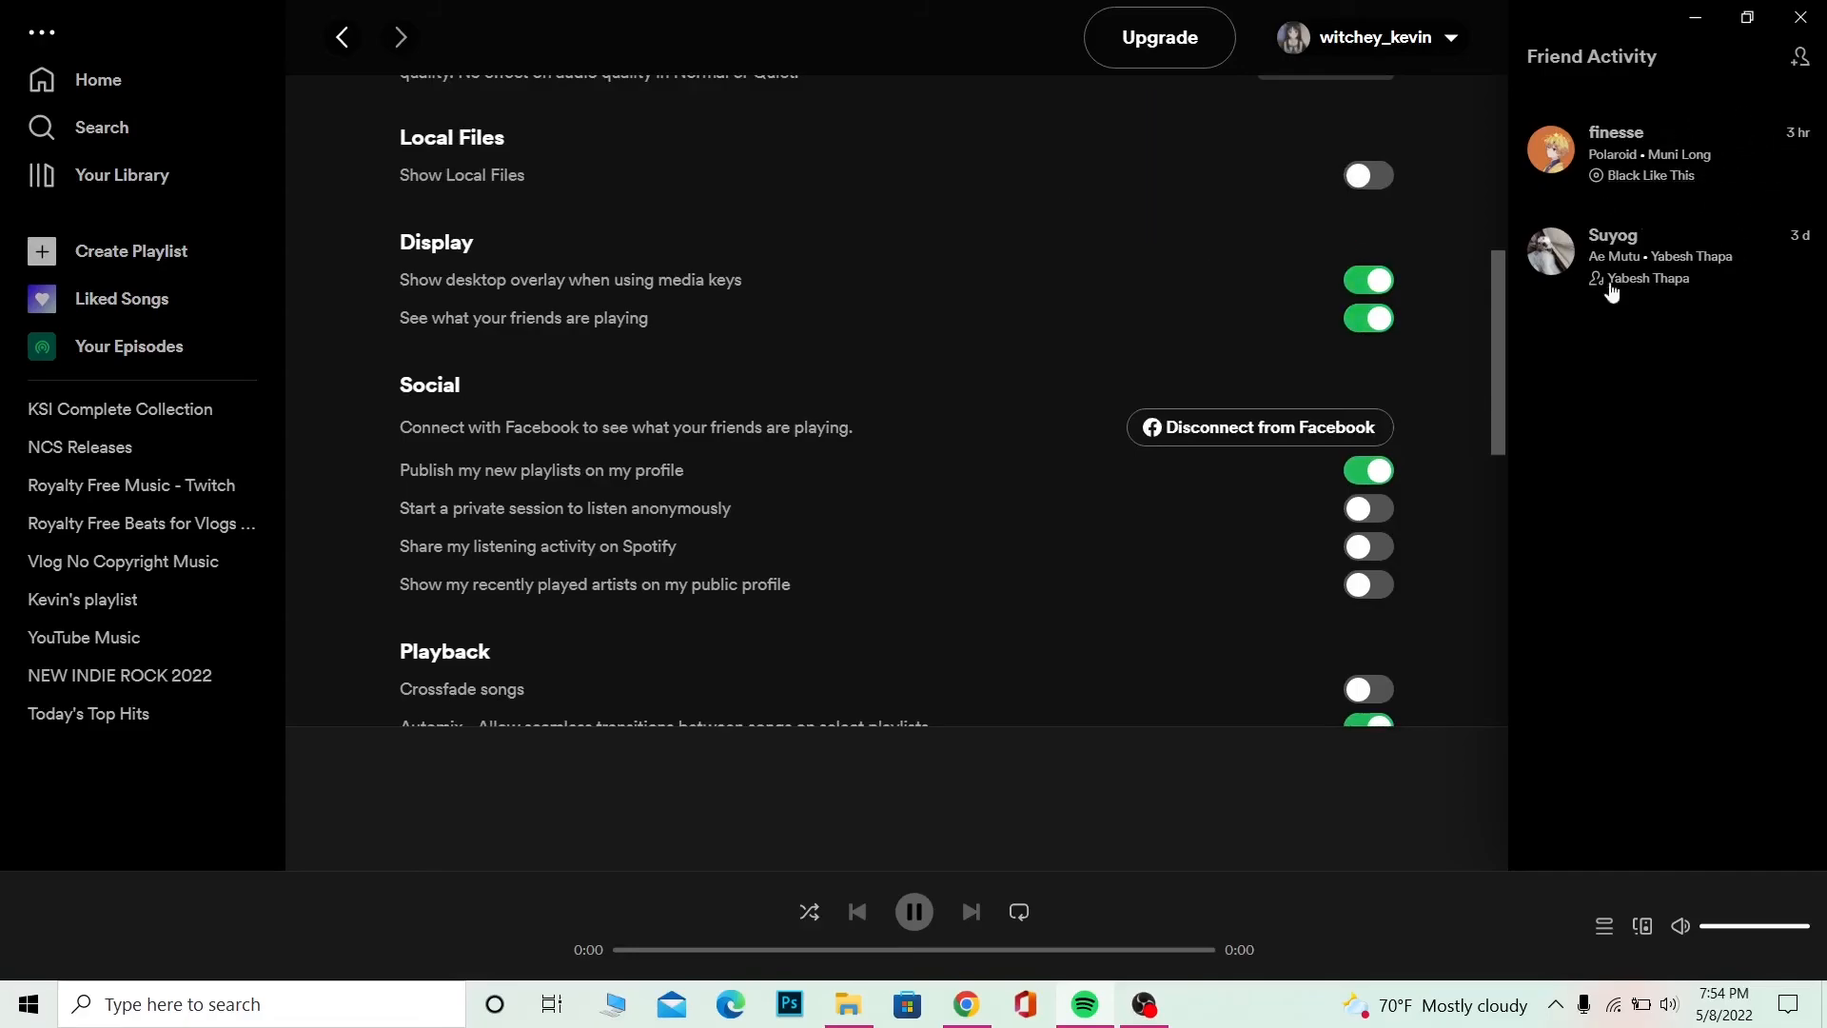
pyautogui.moveTo(1329, 730)
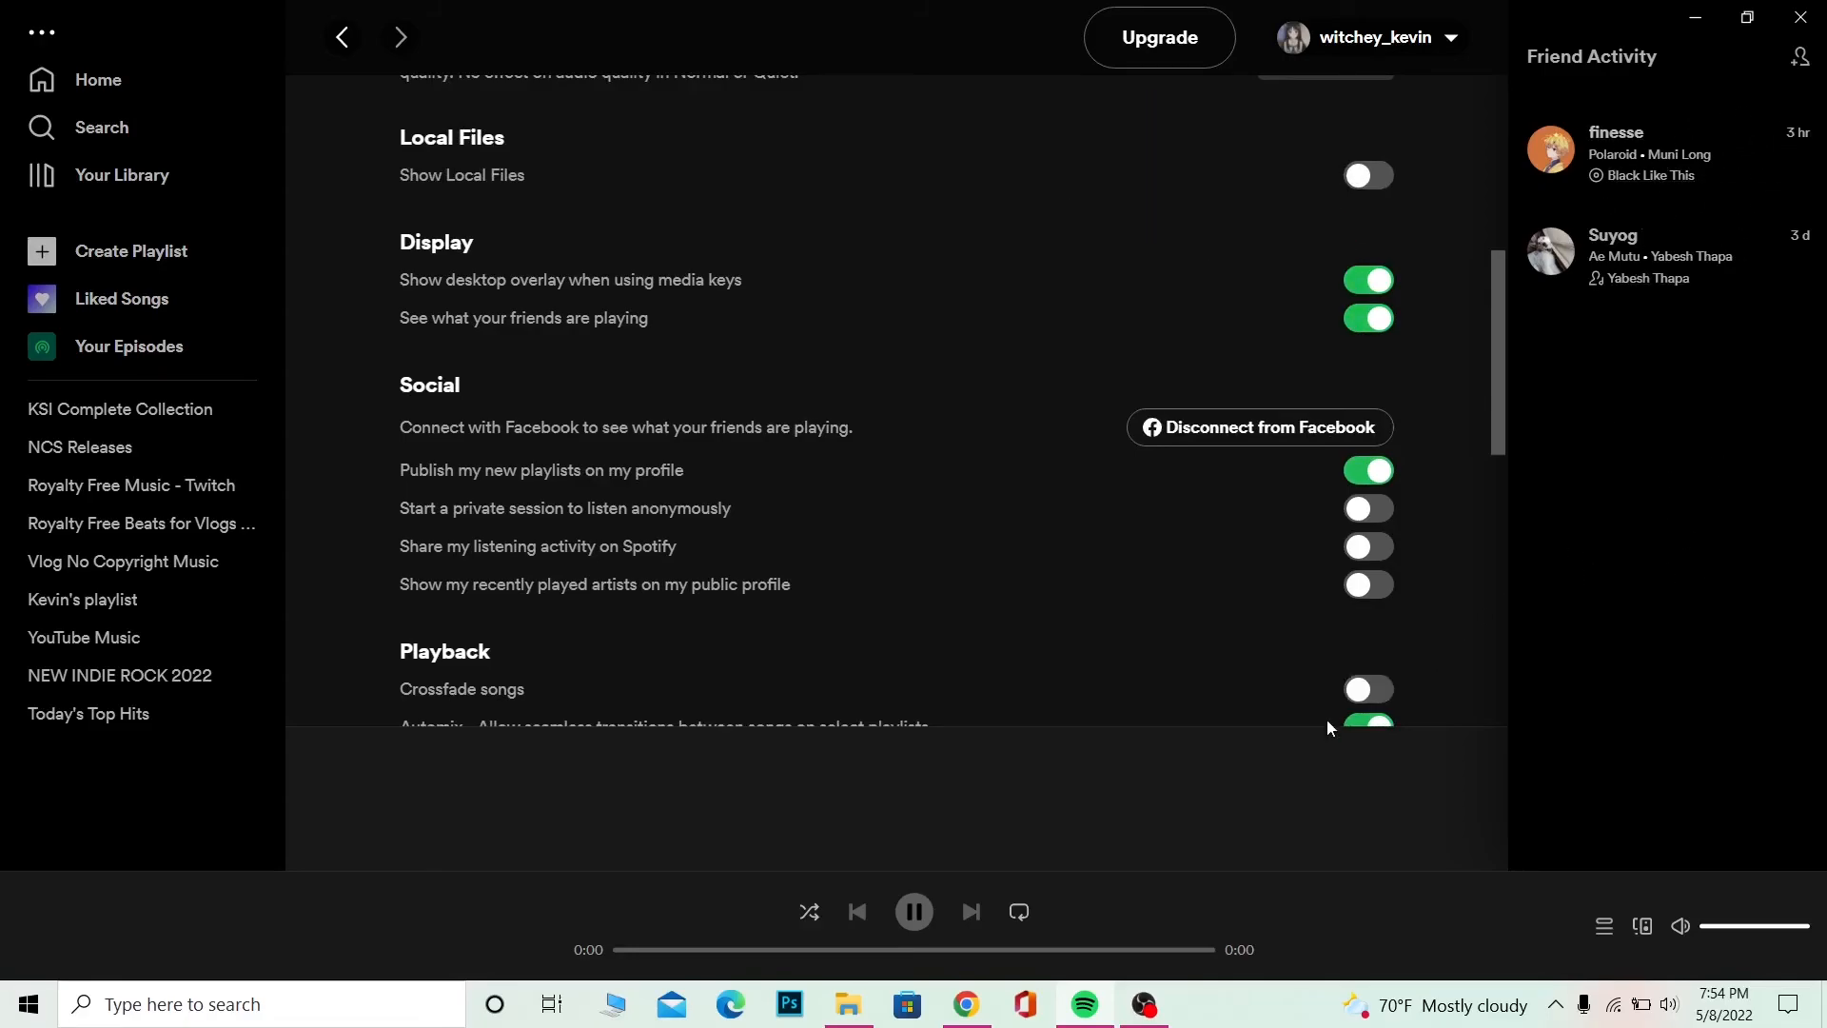
pyautogui.moveTo(1130, 719)
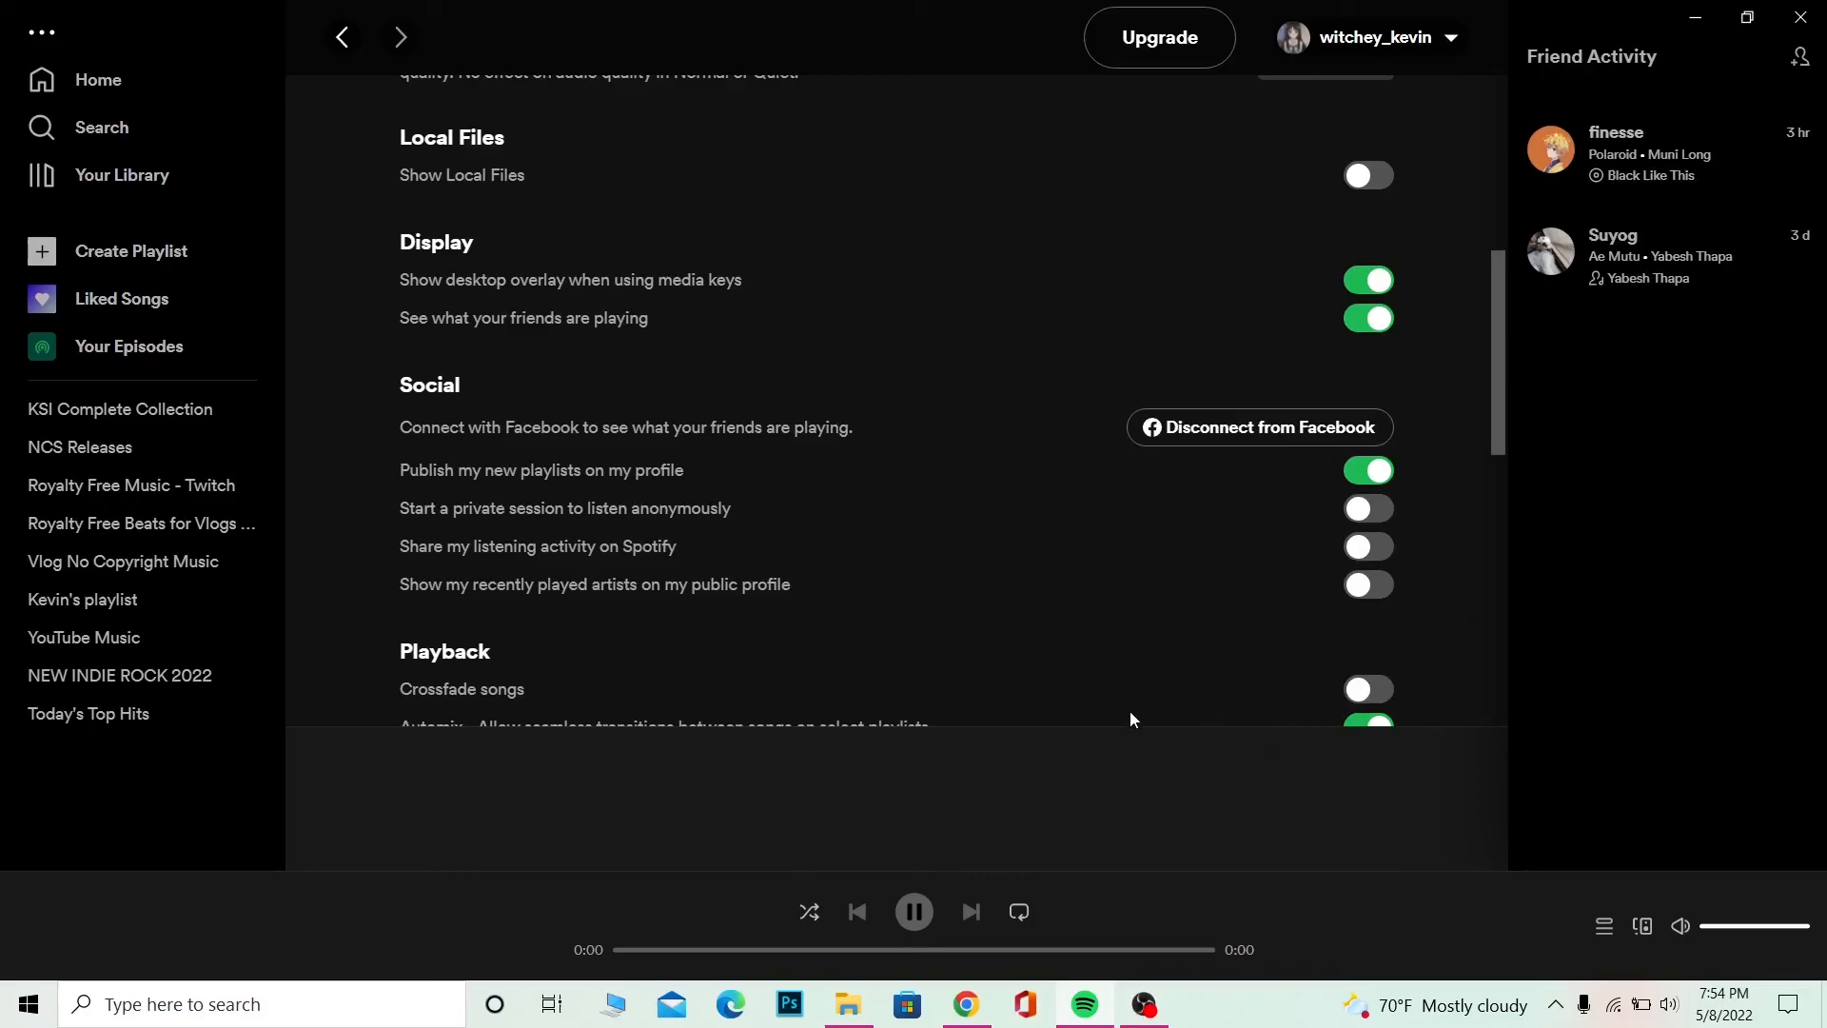